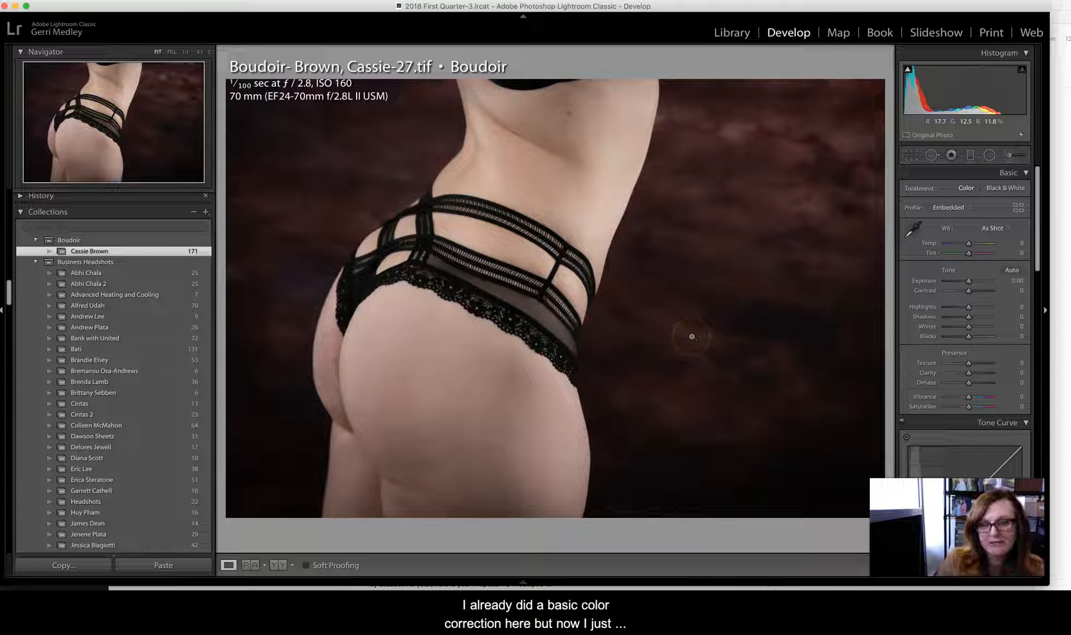
{"action": "mouse_move", "coordinate": [498, 436]}
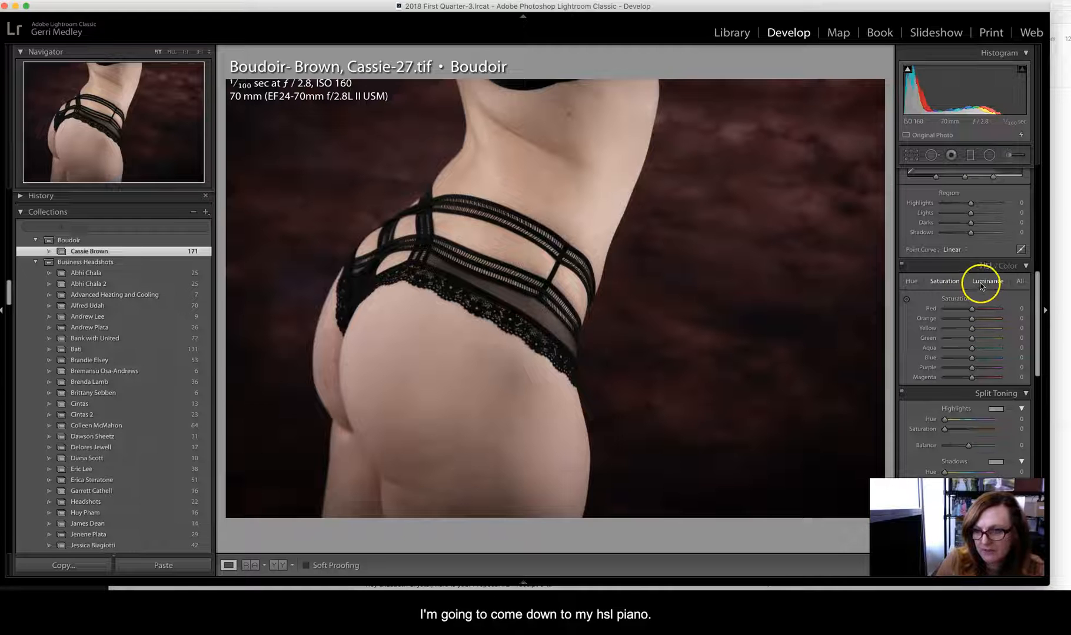
Lower Red and Orange saturation by dragging the targeted adjustment tool down on the skin.
{"action": "left_click", "coordinate": [944, 282]}
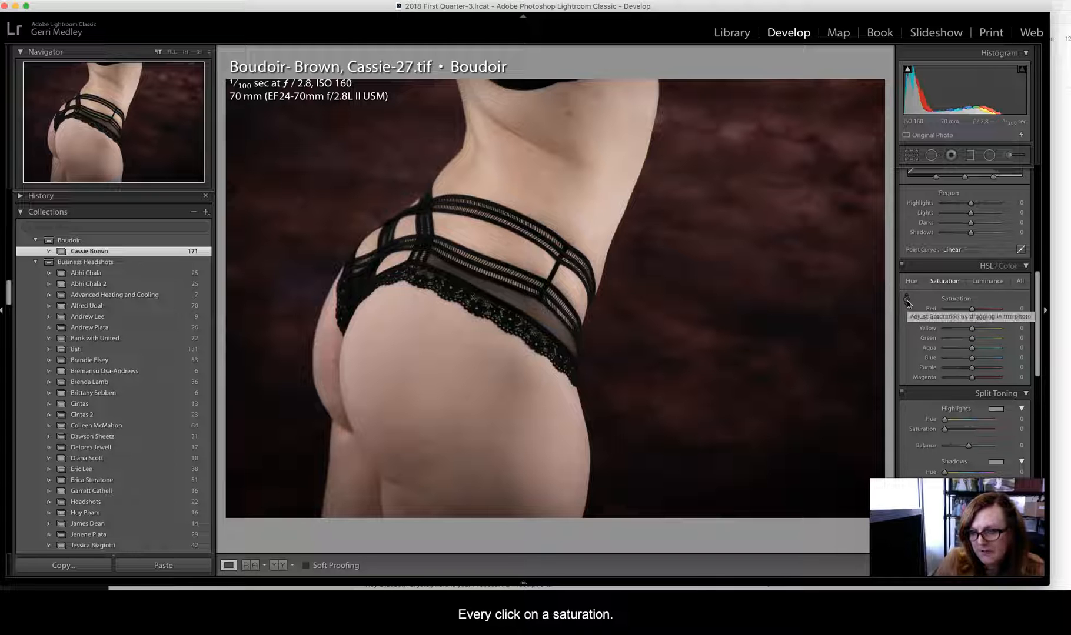
{"action": "left_click", "coordinate": [906, 299]}
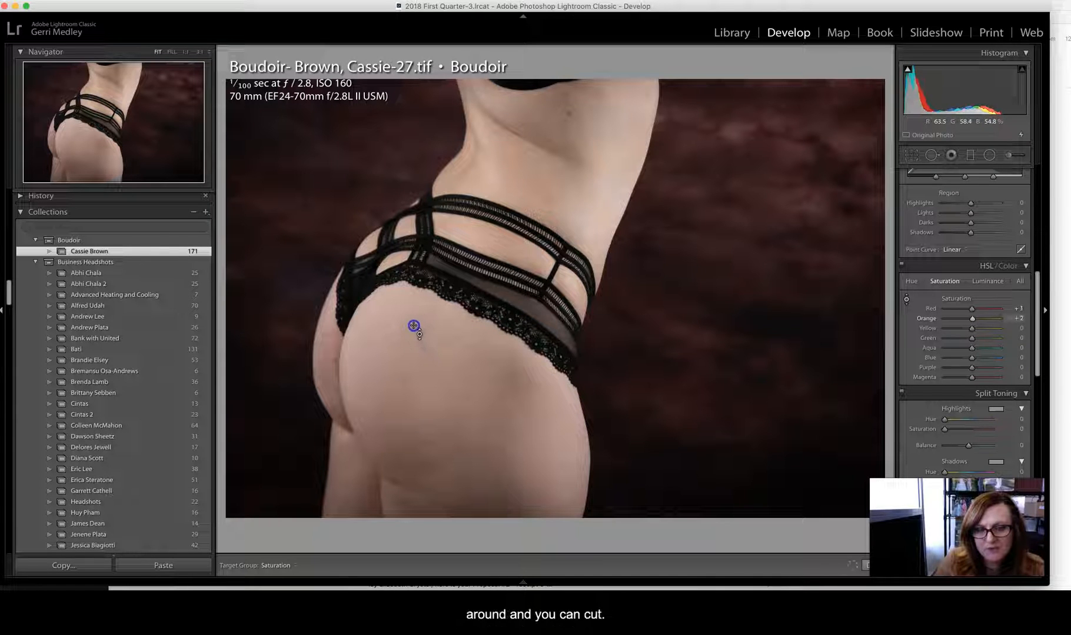
{"action": "left_click_drag", "start_coordinate": [413, 326], "coordinate": [386, 343]}
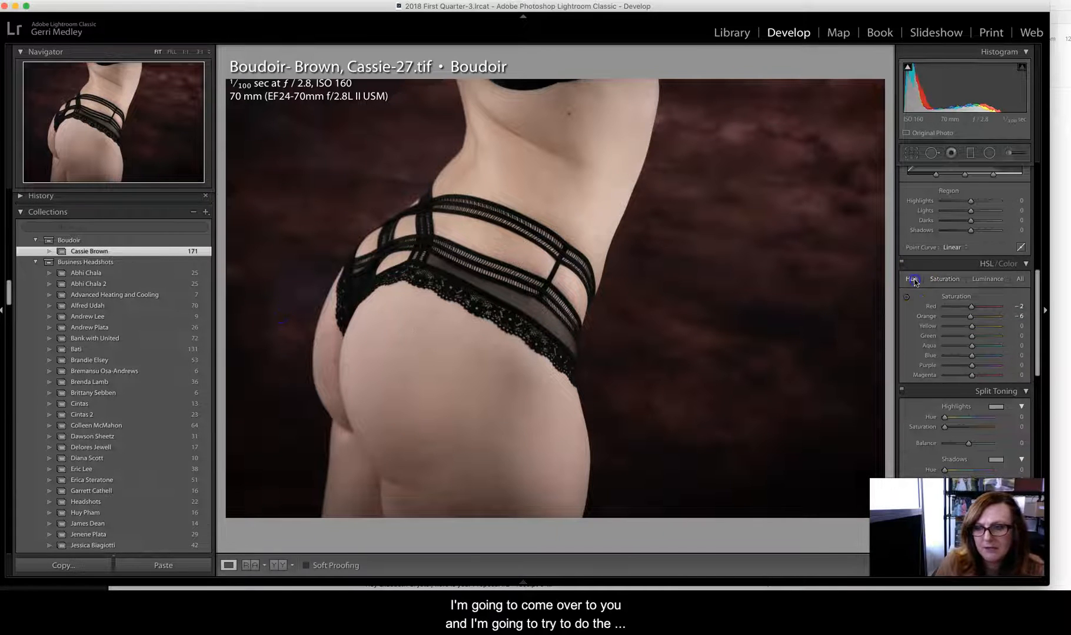
Shift Red and Orange hue by dragging the targeted adjustment tool on the skin, then fine-tune.
{"action": "left_click", "coordinate": [911, 279]}
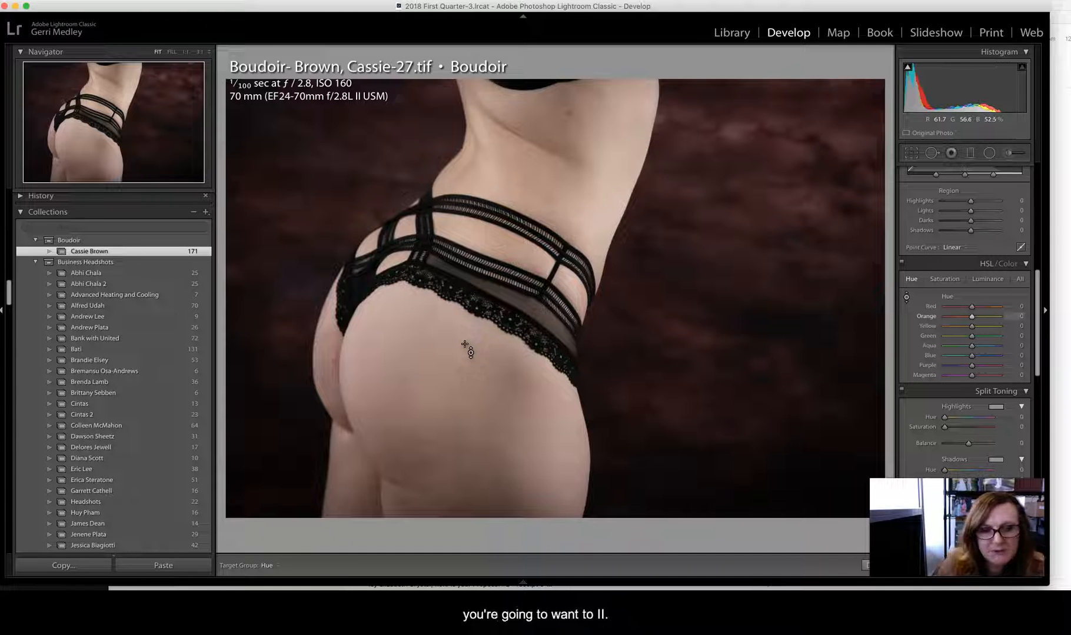
{"action": "left_click_drag", "start_coordinate": [466, 354], "coordinate": [464, 357]}
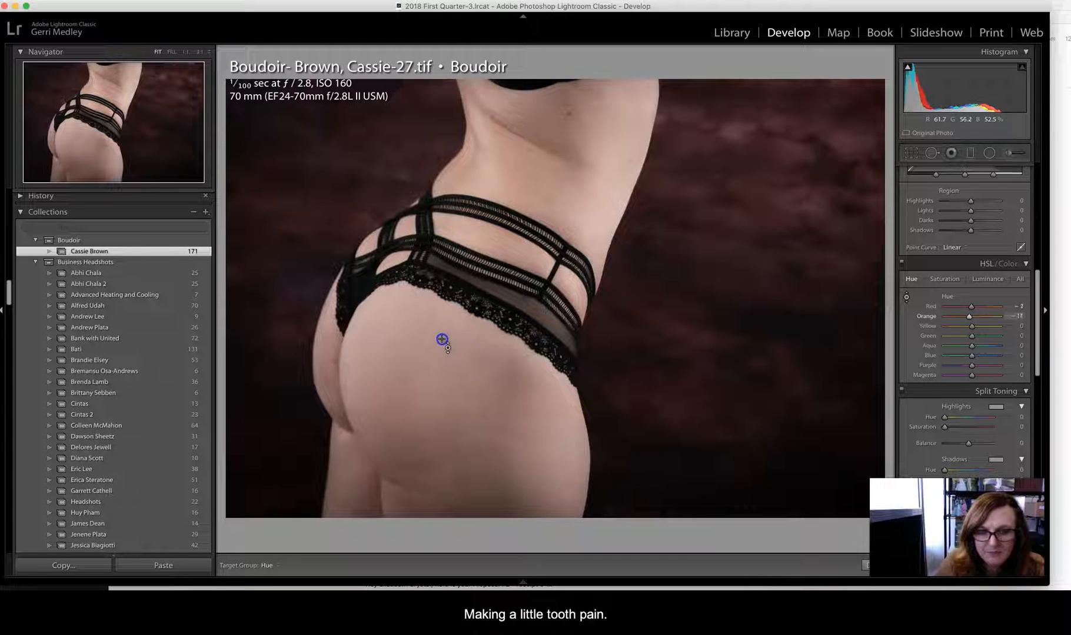
{"action": "left_click_drag", "start_coordinate": [441, 340], "coordinate": [420, 327]}
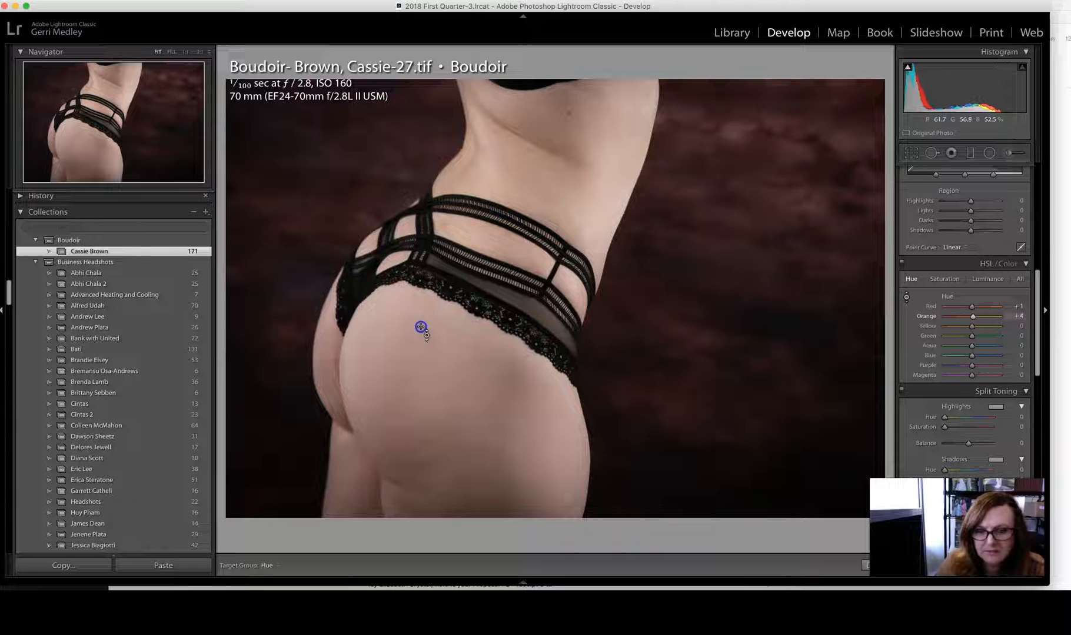
{"action": "left_click_drag", "start_coordinate": [420, 329], "coordinate": [420, 325]}
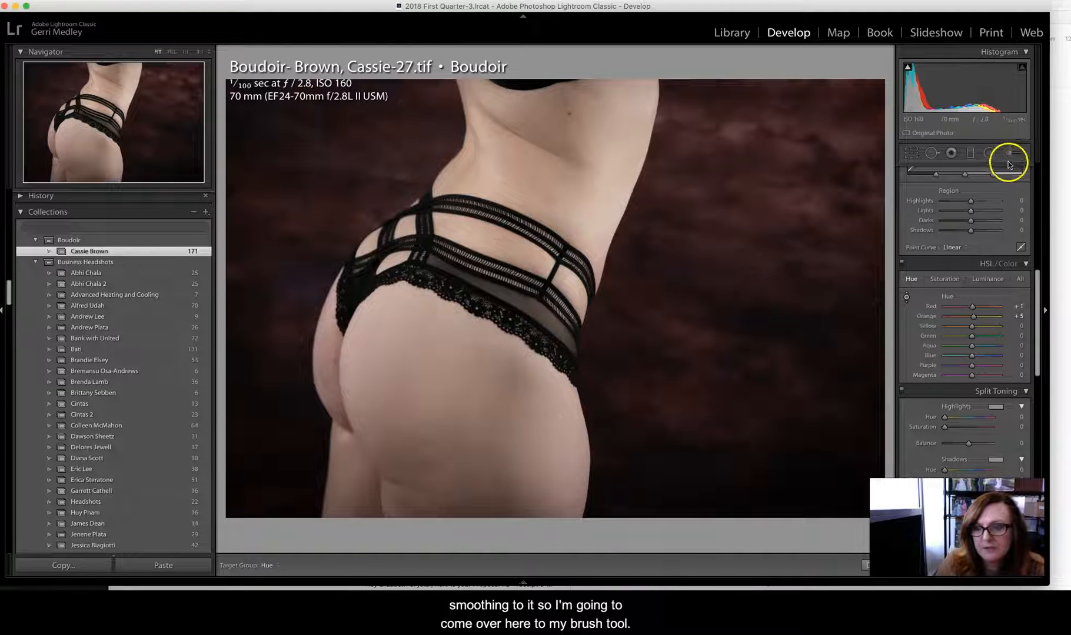
Load the Soften Skin preset into a new Adjustment Brush.
{"action": "left_click", "coordinate": [1004, 153]}
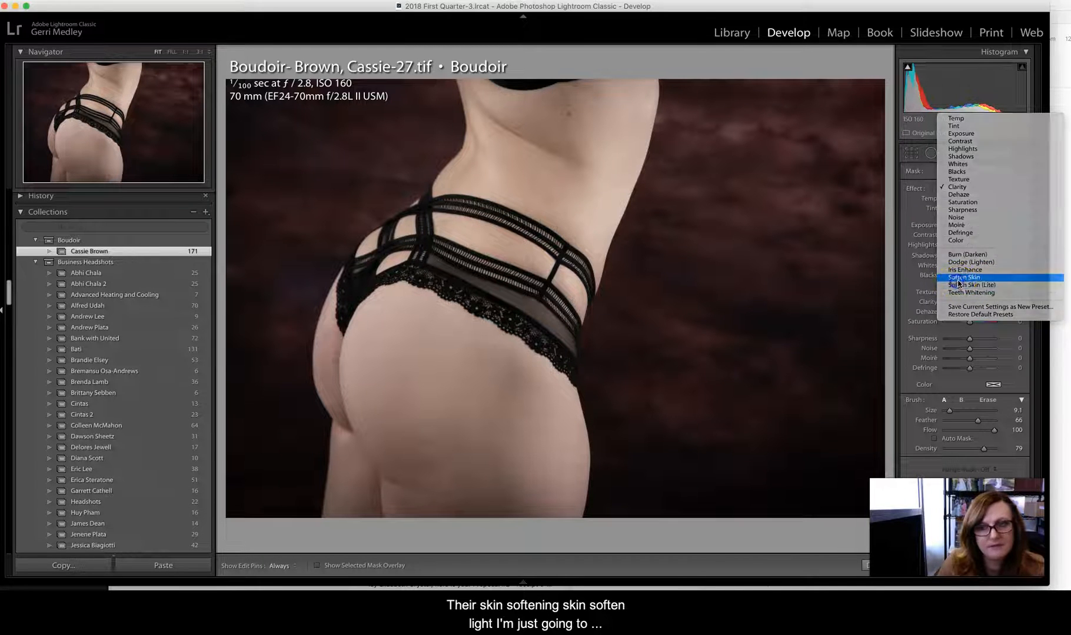
{"action": "left_click", "coordinate": [964, 277]}
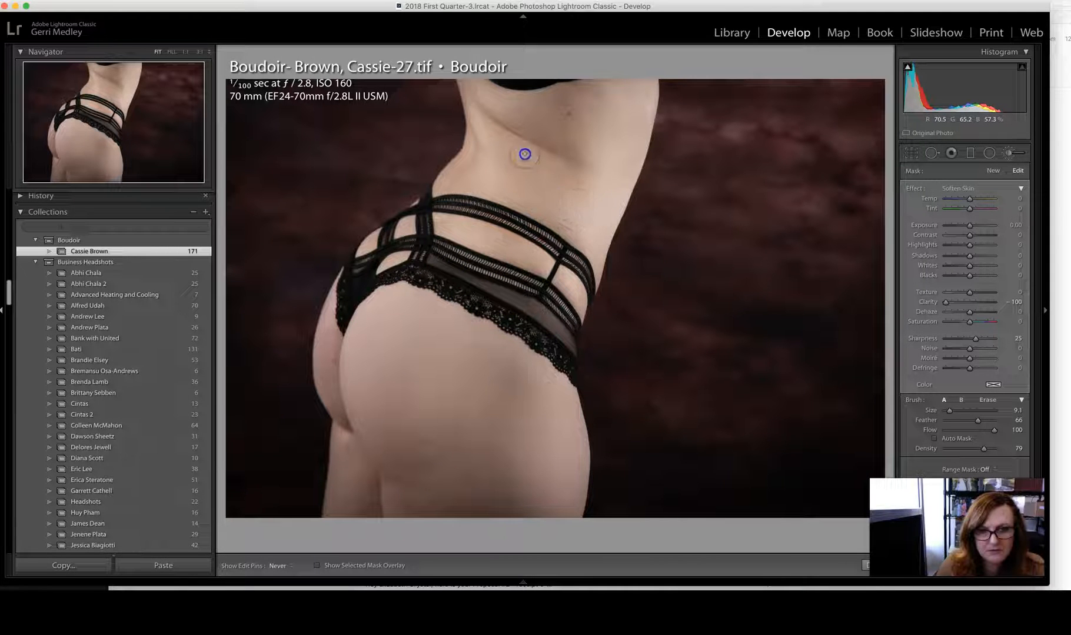
Paint Soften Skin over the buttocks, hips and back, resize the brush, and show the mask overlay.
{"action": "left_click_drag", "start_coordinate": [525, 155], "coordinate": [620, 112]}
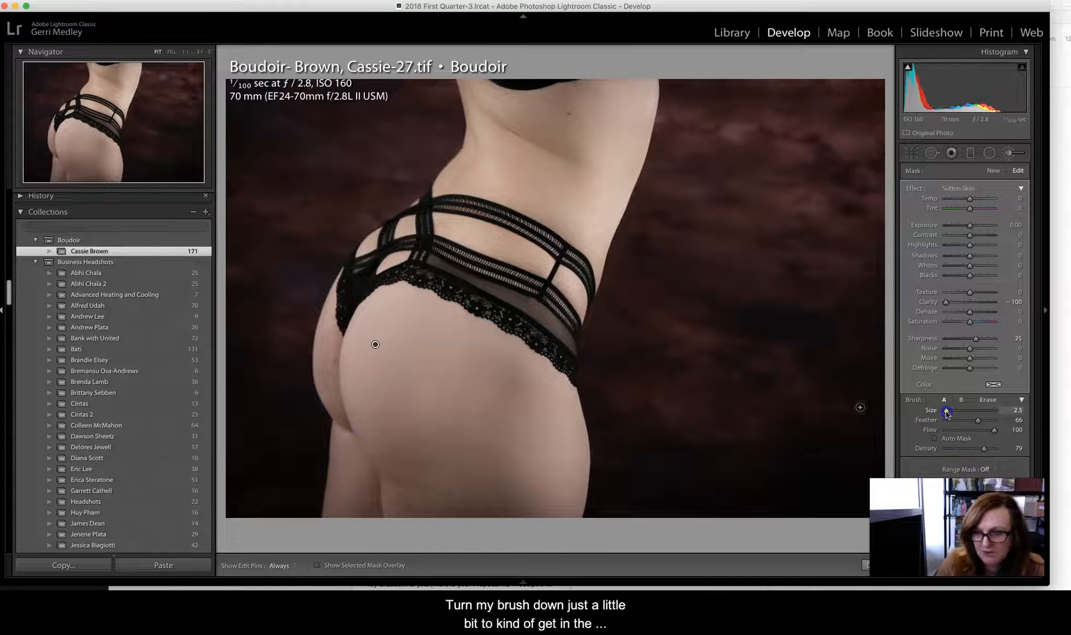
{"action": "left_click_drag", "start_coordinate": [948, 409], "coordinate": [963, 409]}
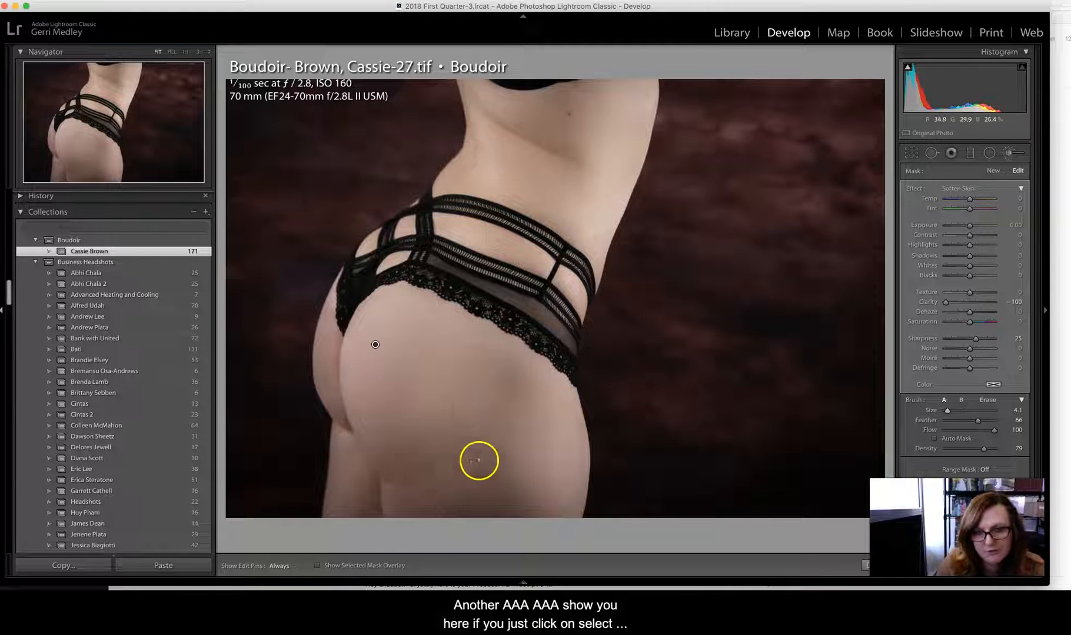
{"action": "left_click", "coordinate": [317, 565]}
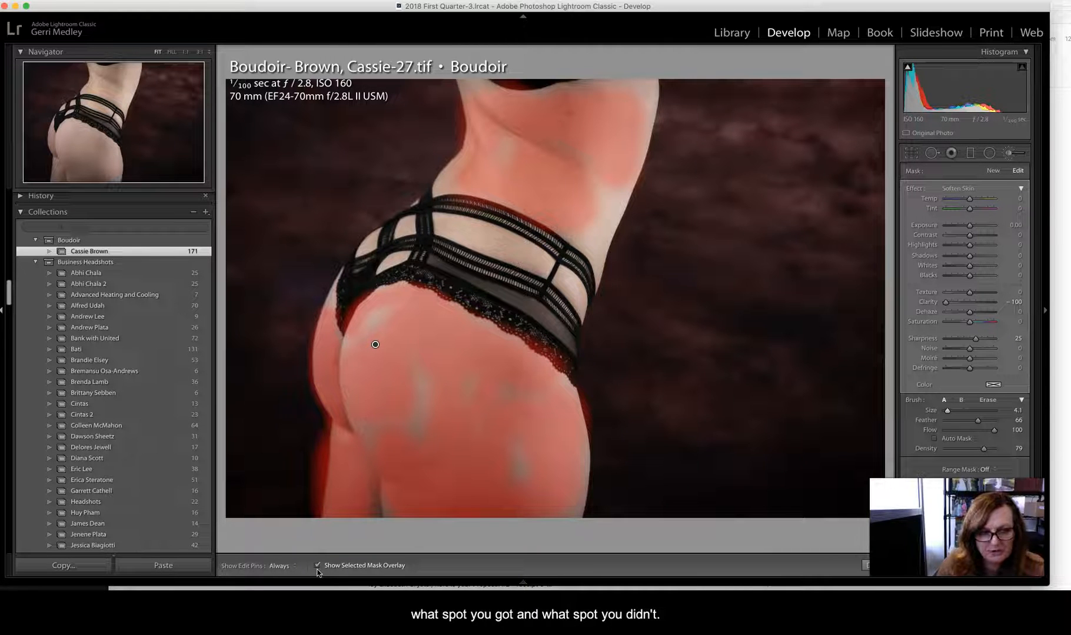
Hide the overlay and paint Soften Skin between the lingerie straps and along the waistband.
{"action": "left_click", "coordinate": [318, 565]}
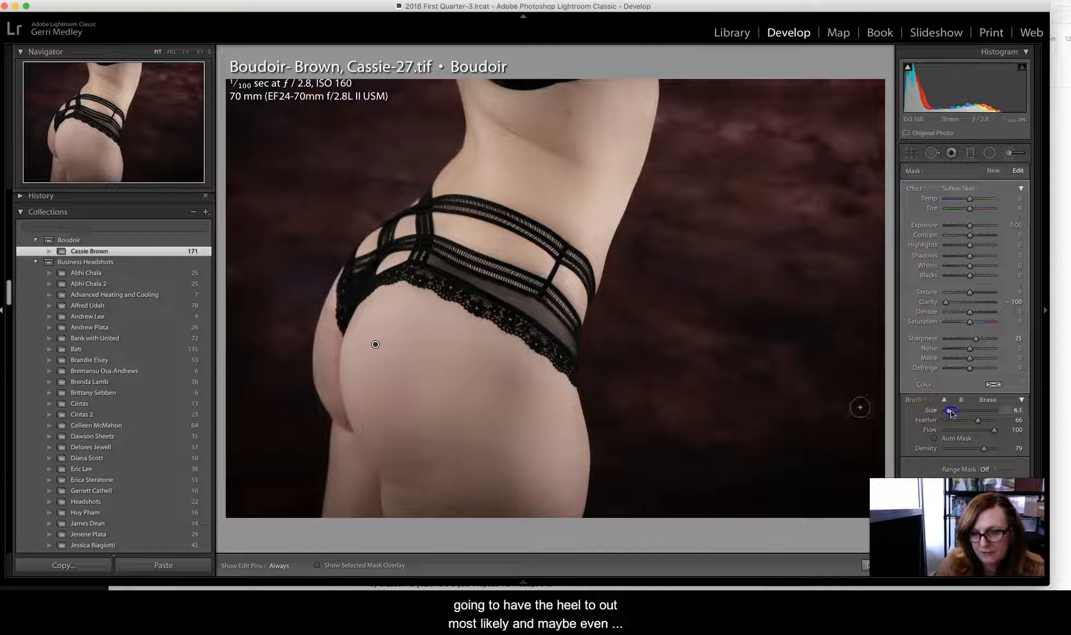
{"action": "left_click", "coordinate": [457, 430]}
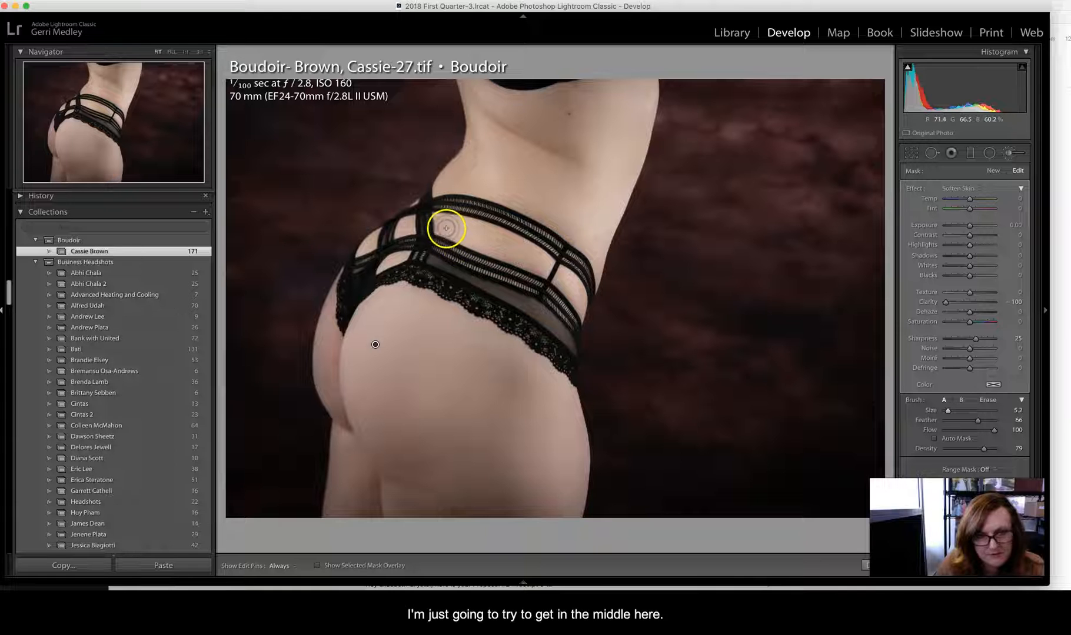
{"action": "left_click_drag", "start_coordinate": [445, 228], "coordinate": [491, 235]}
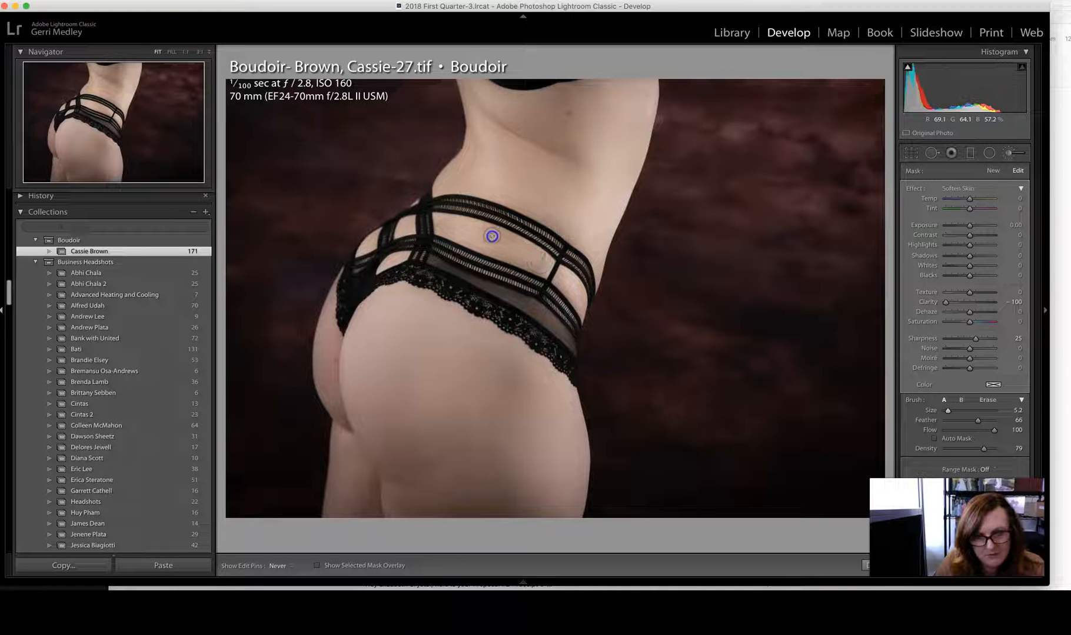
{"action": "left_click_drag", "start_coordinate": [492, 235], "coordinate": [575, 297]}
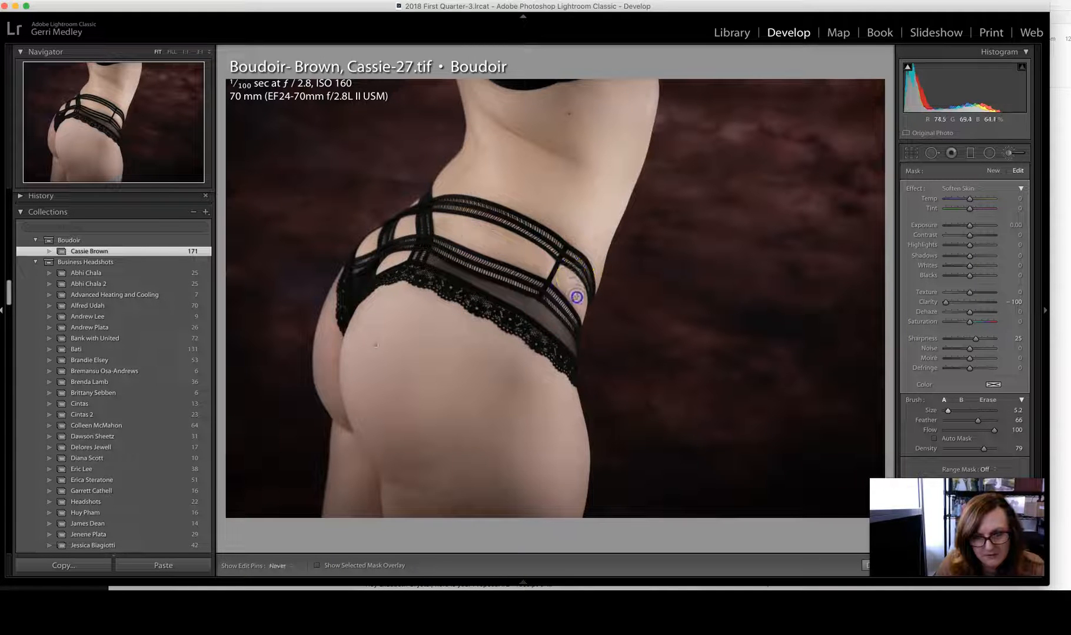
{"action": "left_click_drag", "start_coordinate": [575, 296], "coordinate": [593, 249]}
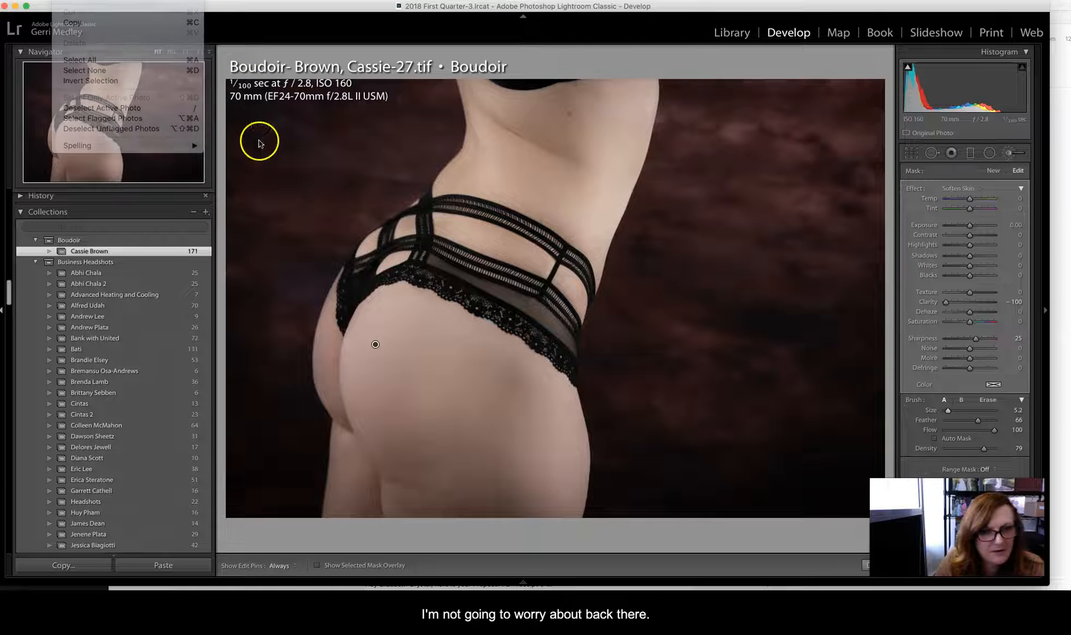
{"action": "left_click", "coordinate": [390, 302]}
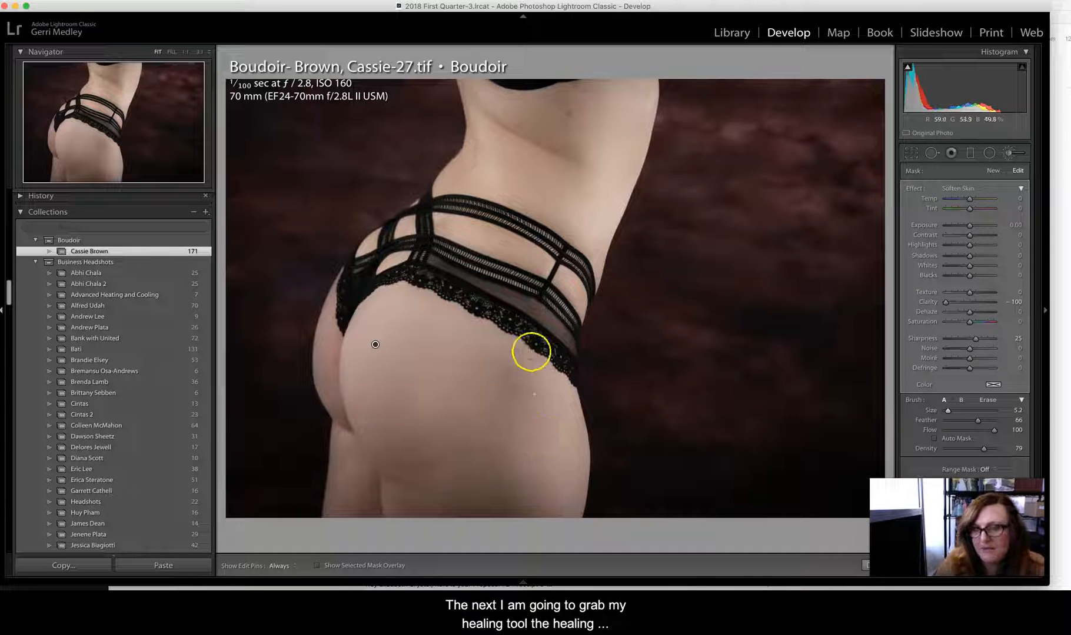
Switch to Spot Removal, enlarge the brush to 75 and heal a first blemish near the waistband.
{"action": "left_click", "coordinate": [930, 155]}
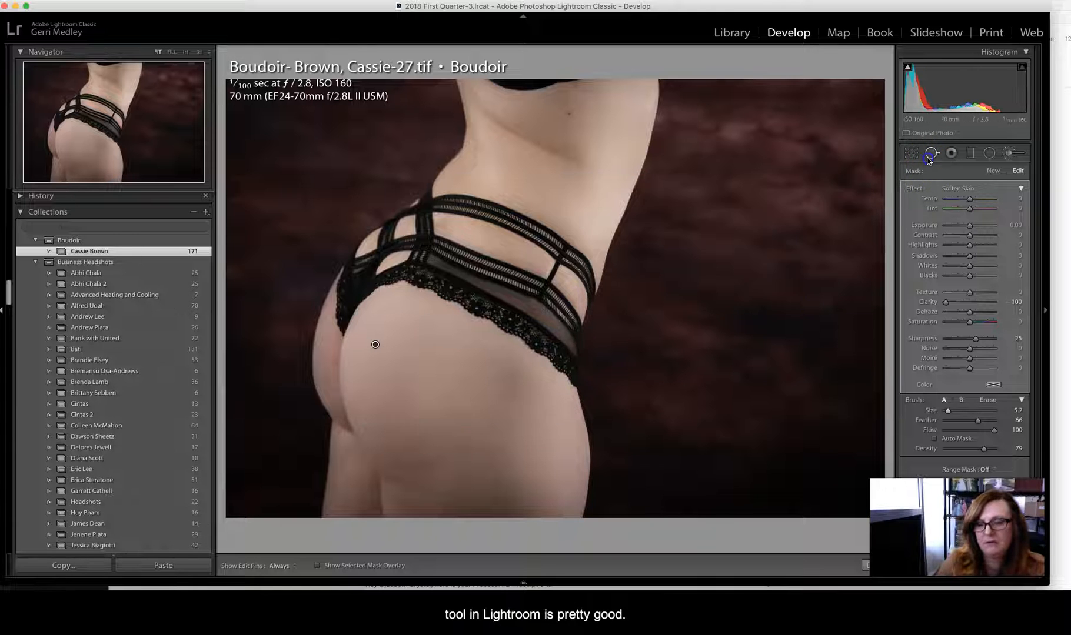
{"action": "left_click", "coordinate": [949, 153]}
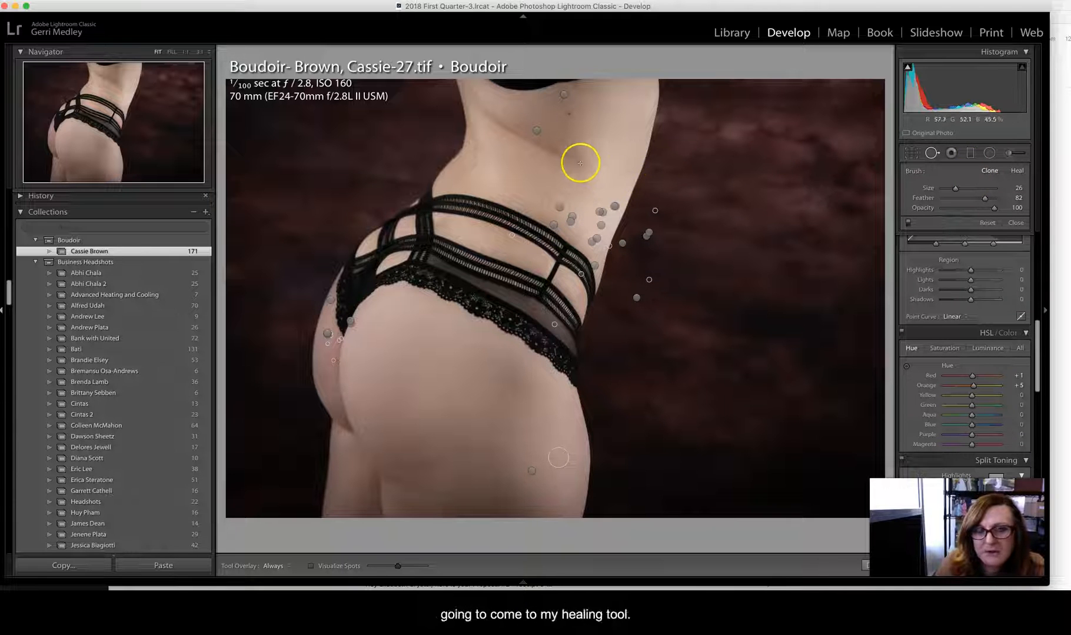
{"action": "mouse_move", "coordinate": [728, 188]}
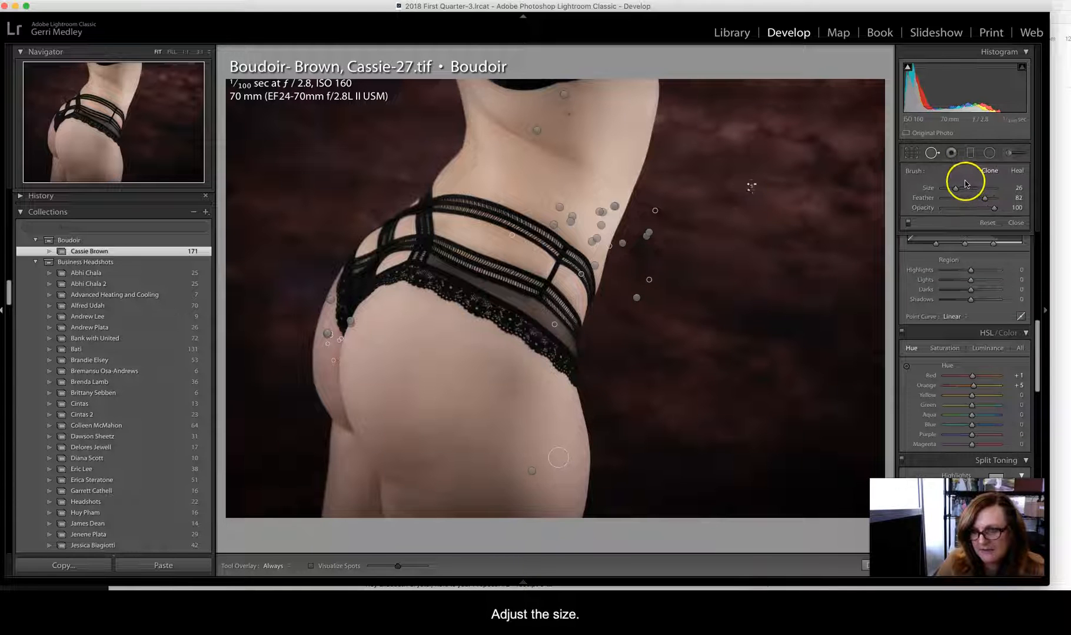
{"action": "left_click_drag", "start_coordinate": [954, 188], "coordinate": [967, 188]}
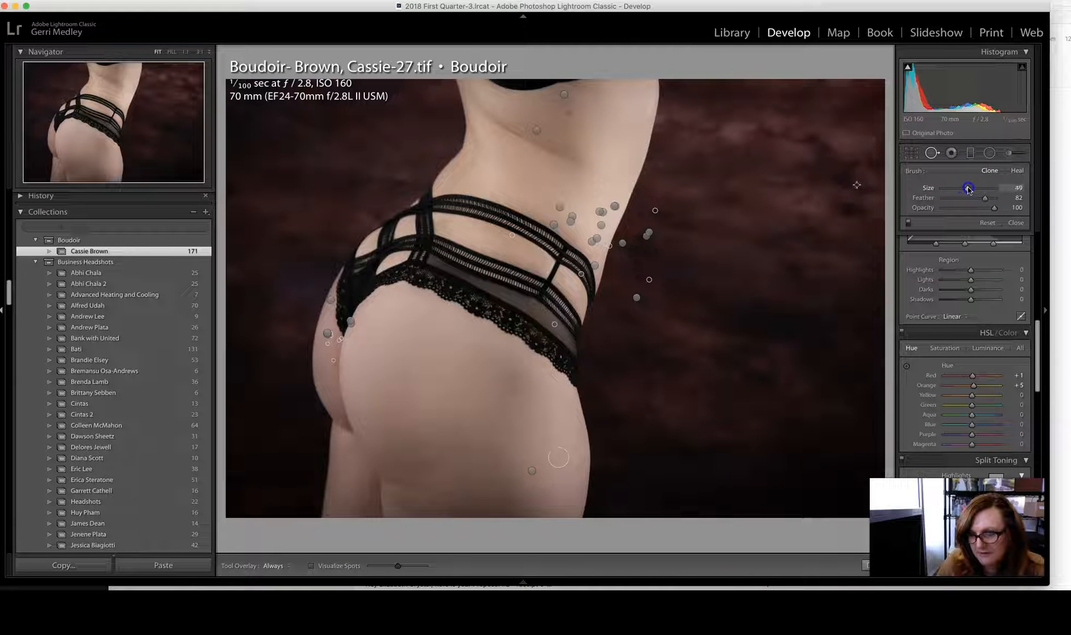
{"action": "left_click_drag", "start_coordinate": [969, 189], "coordinate": [987, 189]}
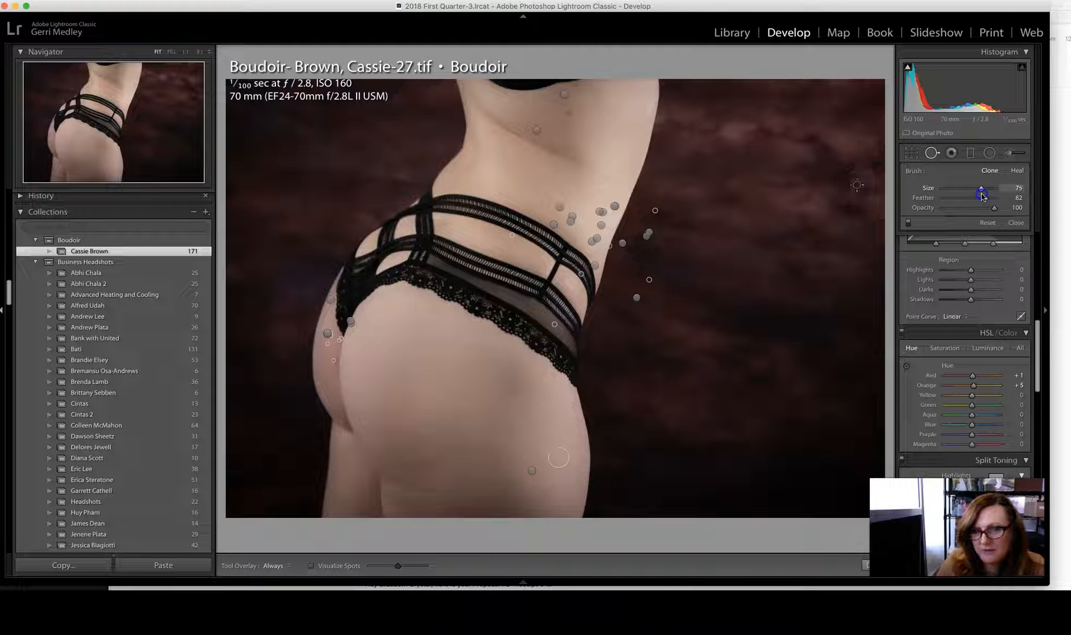
{"action": "left_click", "coordinate": [553, 198]}
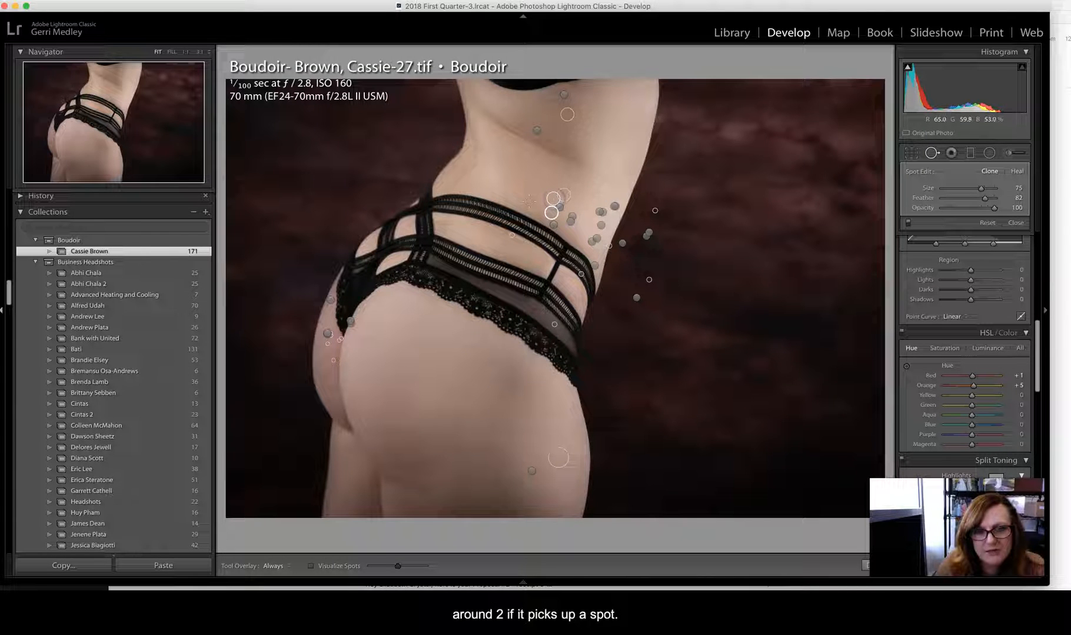
Heal blemishes on the buttock and upper back in Heal mode, repositioning source spots to cleaner skin.
{"action": "left_click", "coordinate": [509, 372]}
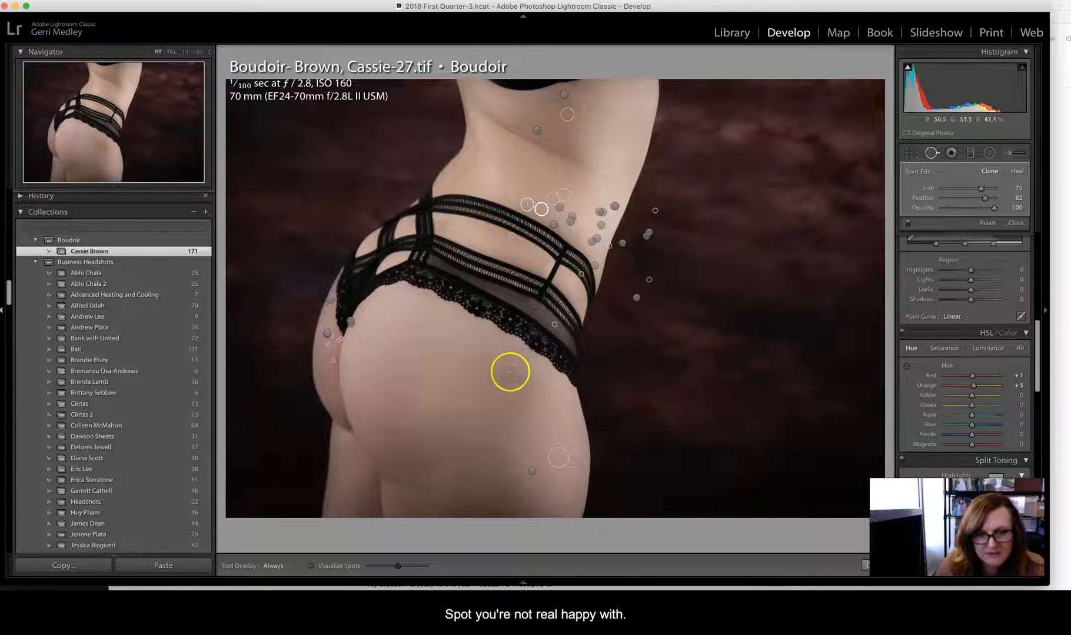
{"action": "left_click_drag", "start_coordinate": [508, 372], "coordinate": [436, 310]}
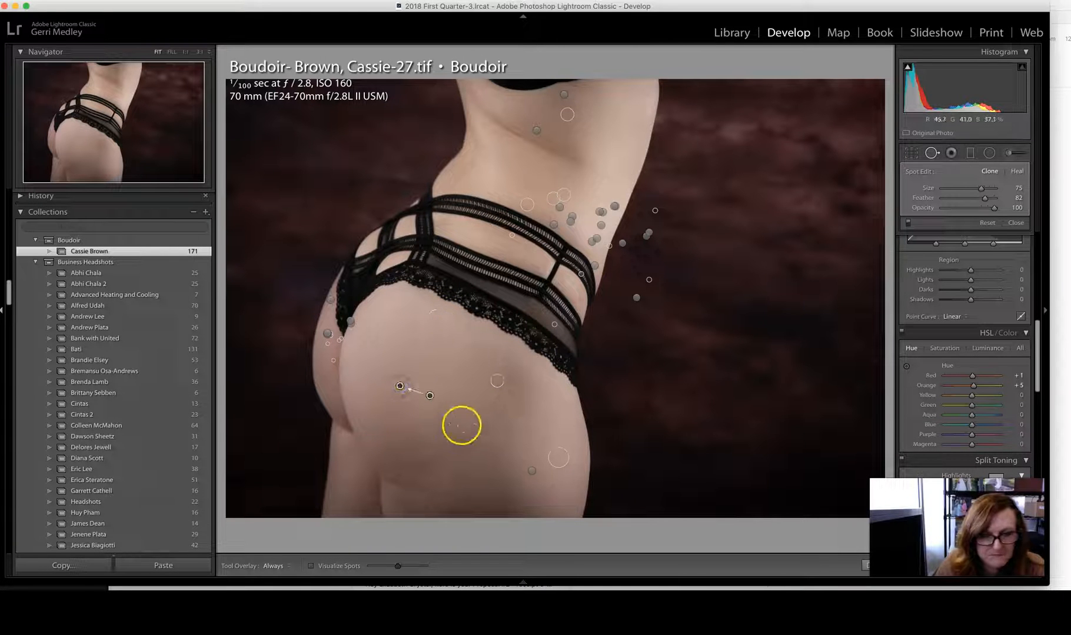
{"action": "left_click", "coordinate": [518, 131]}
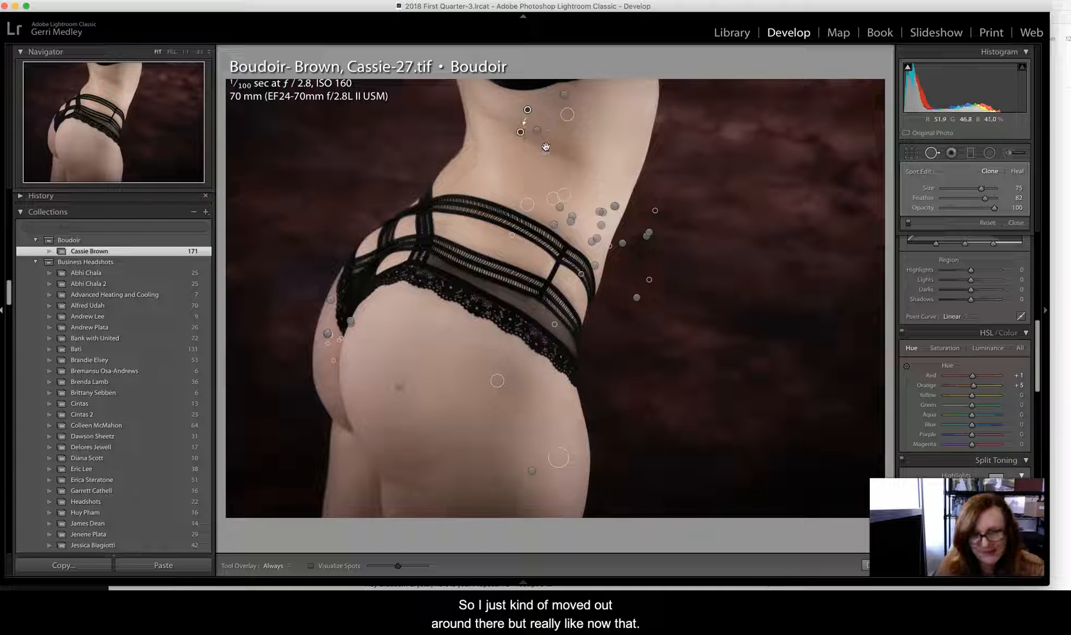
{"action": "left_click_drag", "start_coordinate": [526, 110], "coordinate": [527, 140]}
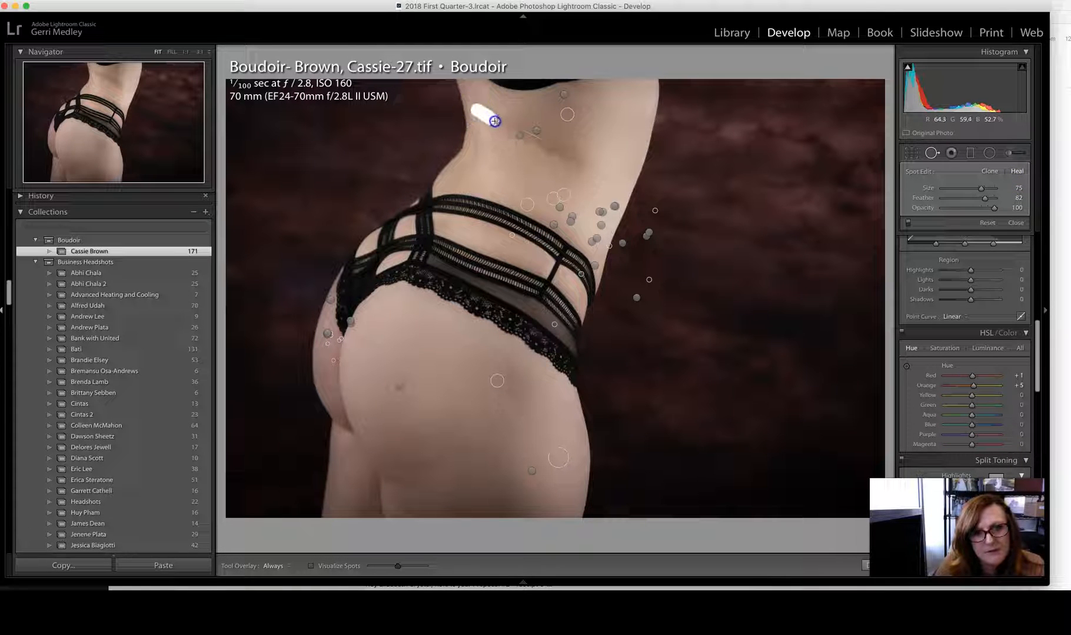
{"action": "left_click", "coordinate": [576, 164]}
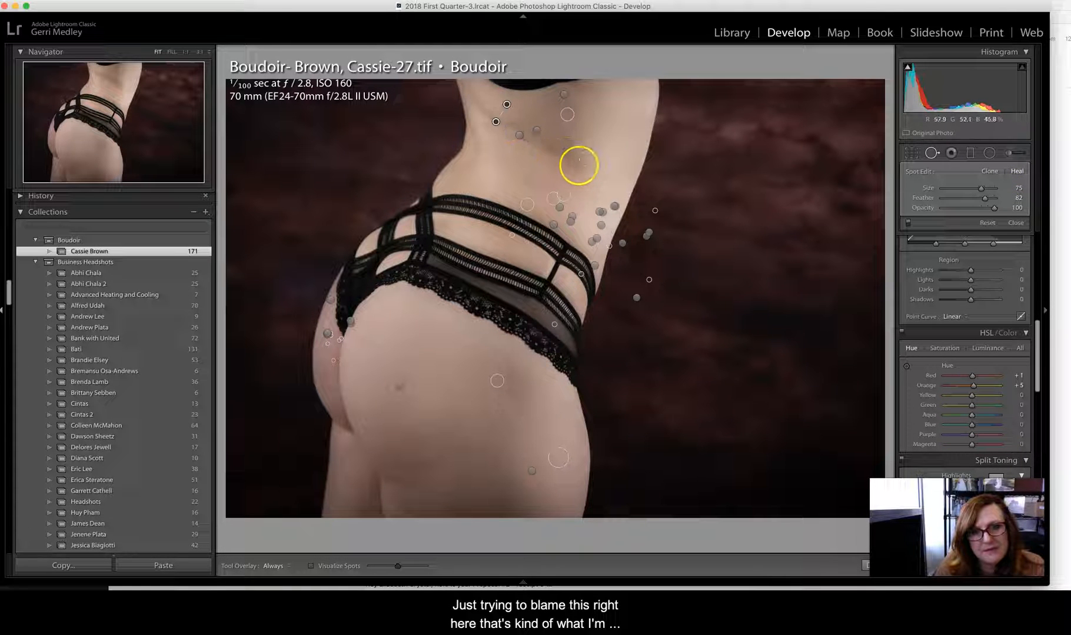
{"action": "left_click_drag", "start_coordinate": [576, 166], "coordinate": [602, 197]}
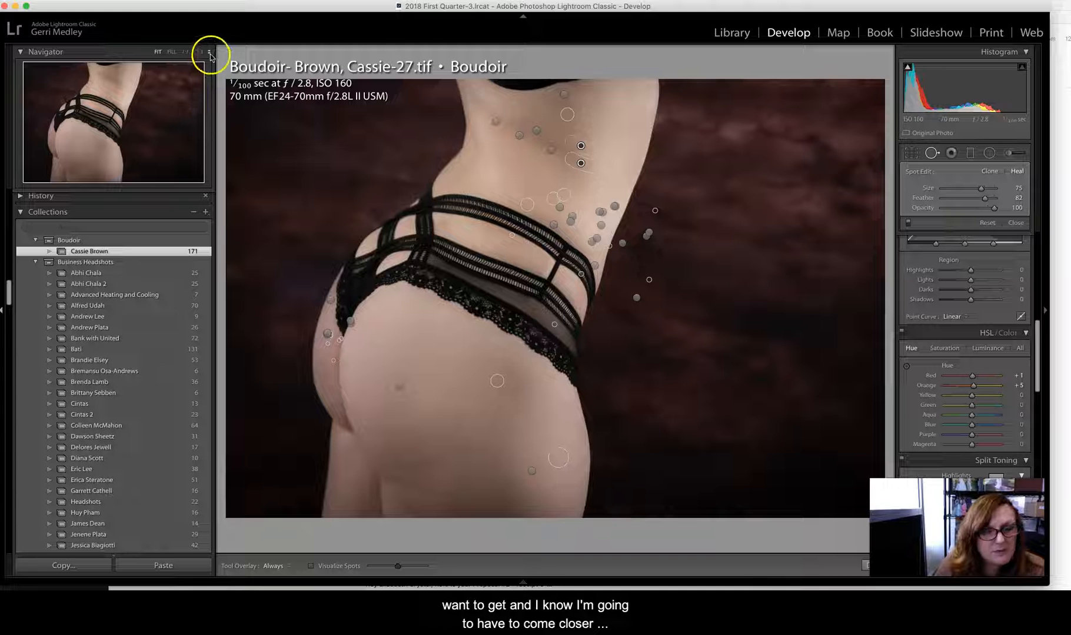
At 1:1 zoom, clone away small specks on the buttocks with a smaller Size 34 brush.
{"action": "left_click", "coordinate": [205, 53]}
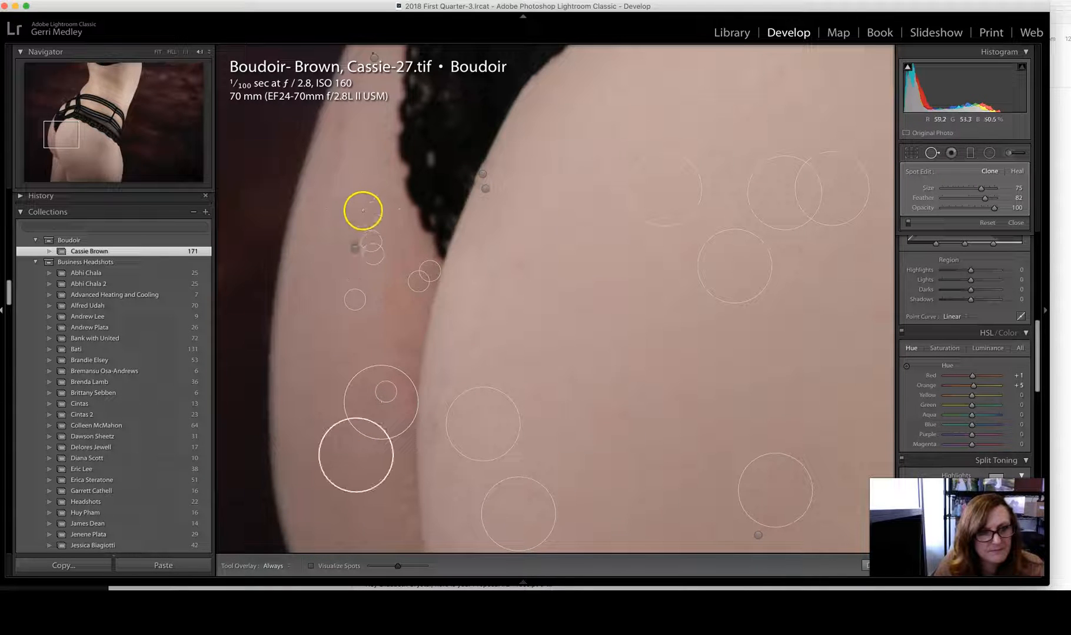
{"action": "left_click_drag", "start_coordinate": [362, 210], "coordinate": [696, 472]}
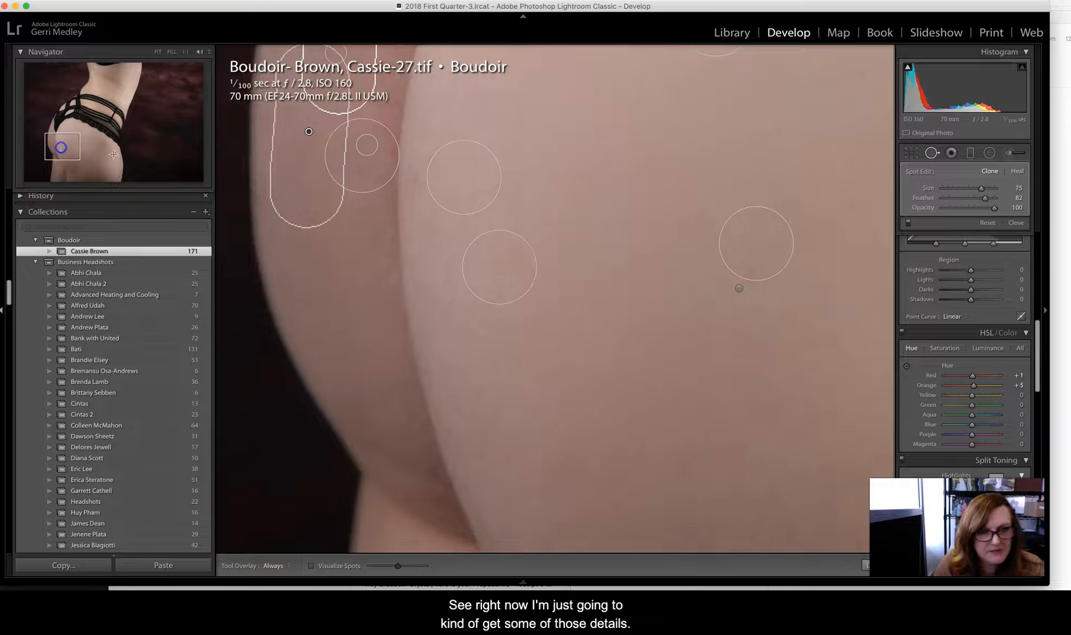
{"action": "left_click", "coordinate": [603, 348]}
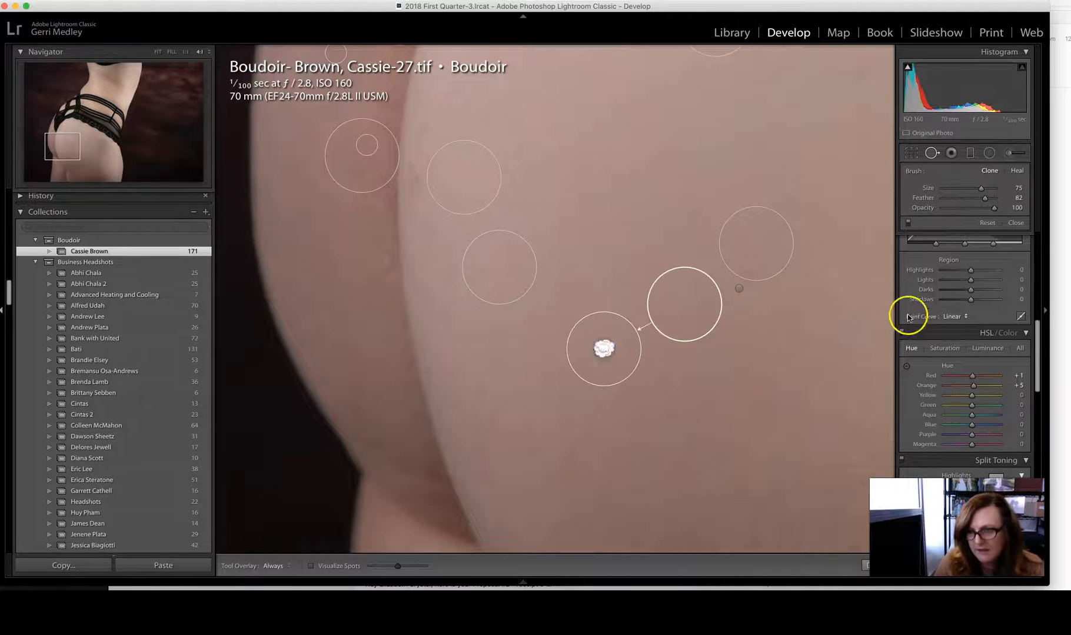
{"action": "left_click_drag", "start_coordinate": [983, 188], "coordinate": [972, 188]}
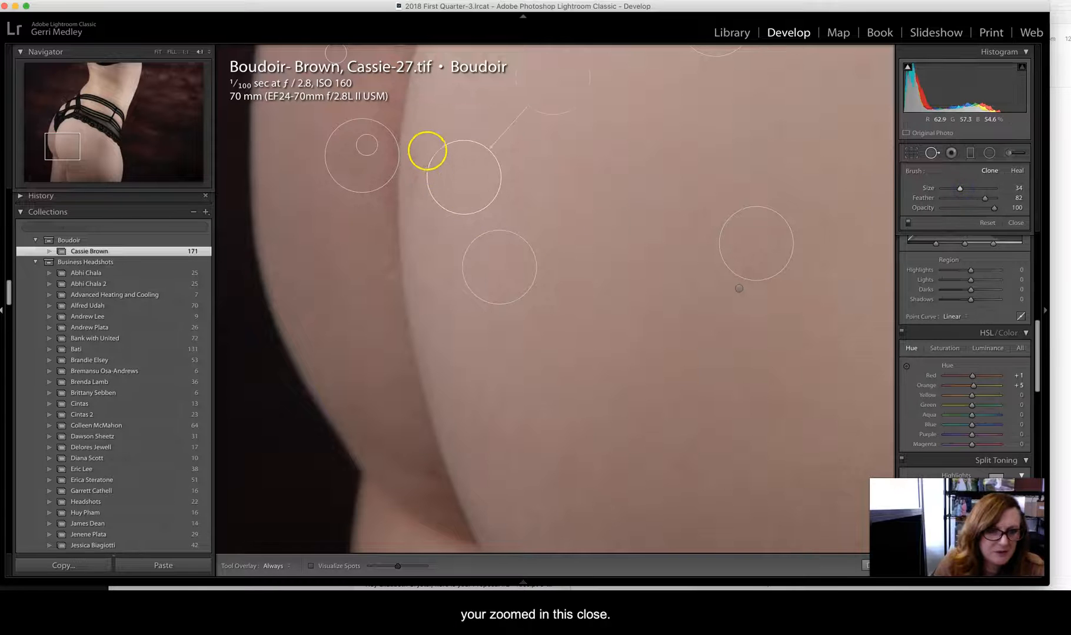
{"action": "left_click_drag", "start_coordinate": [427, 146], "coordinate": [421, 225]}
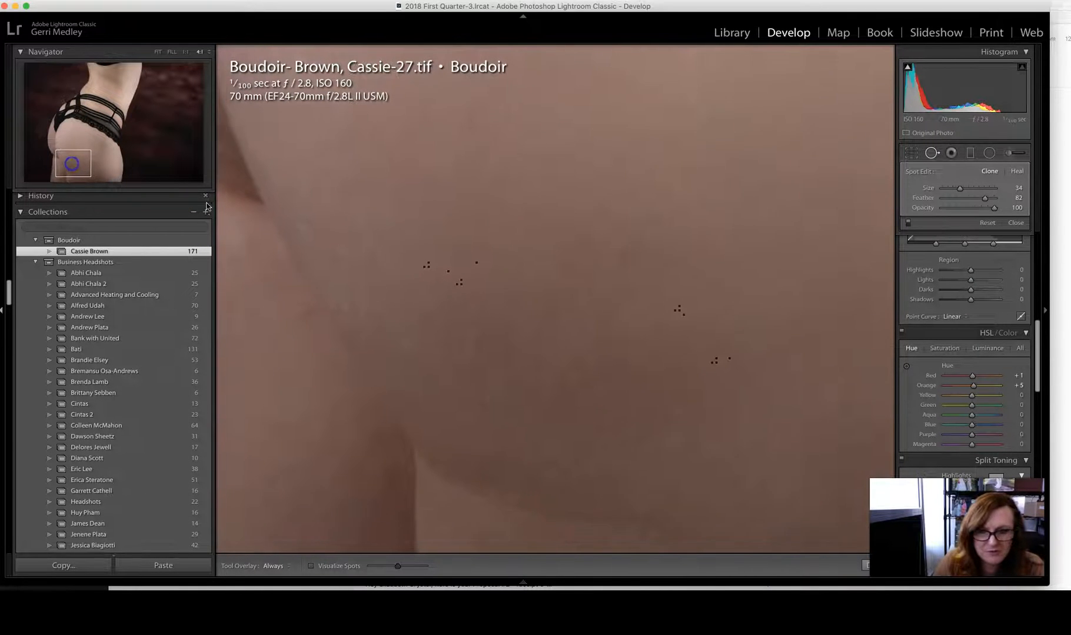
{"action": "left_click", "coordinate": [677, 308]}
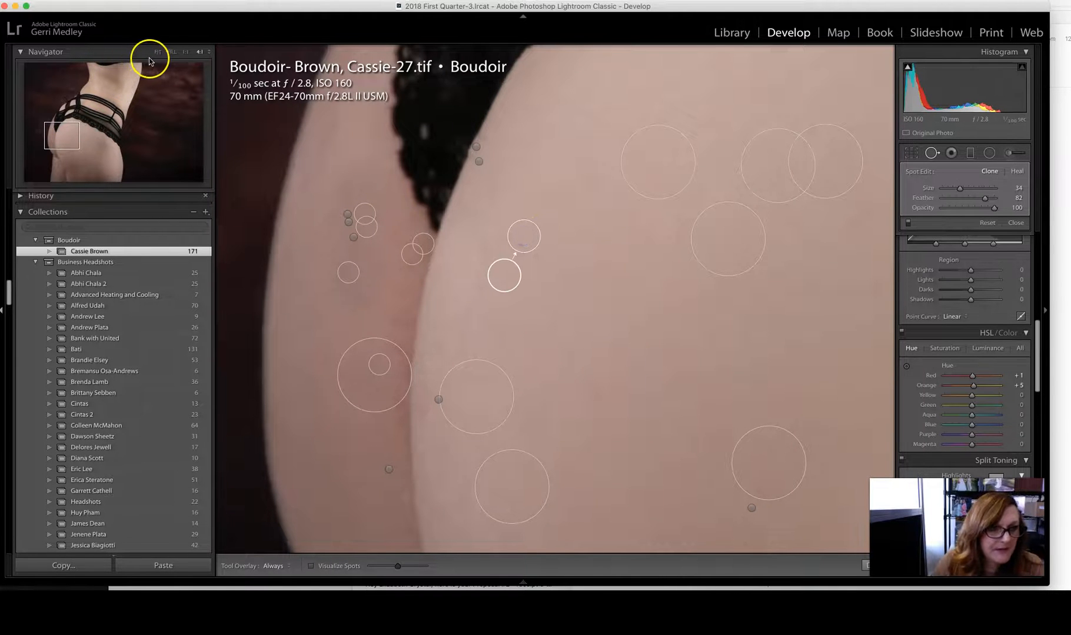
Add a new brushed adjustment on the red buttock skin with Tint pulled to about -12.
{"action": "left_click", "coordinate": [158, 52]}
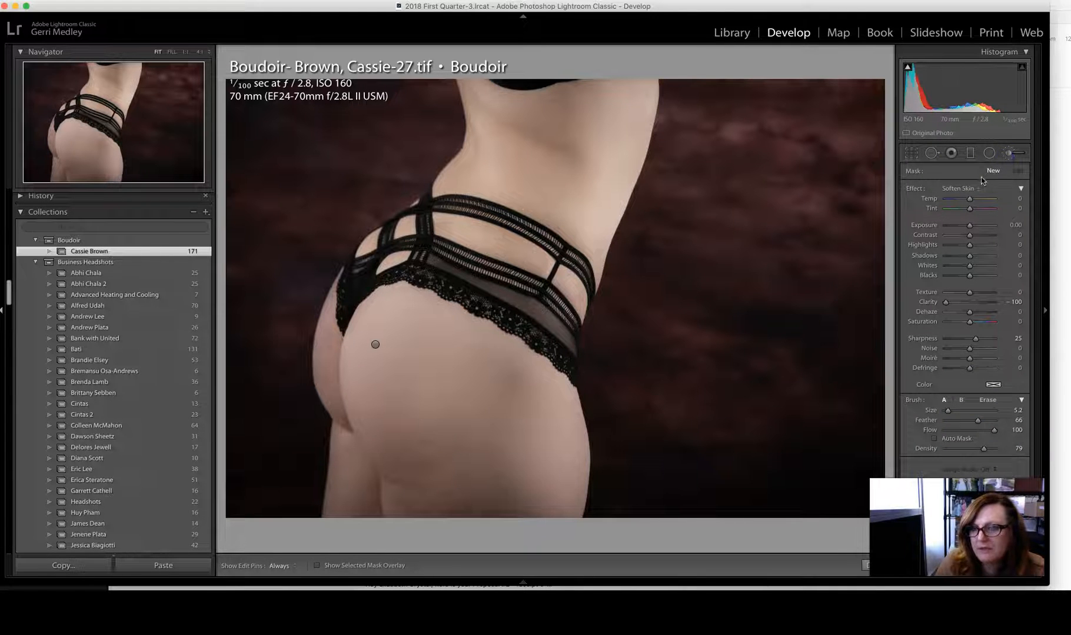
{"action": "left_click", "coordinate": [987, 189]}
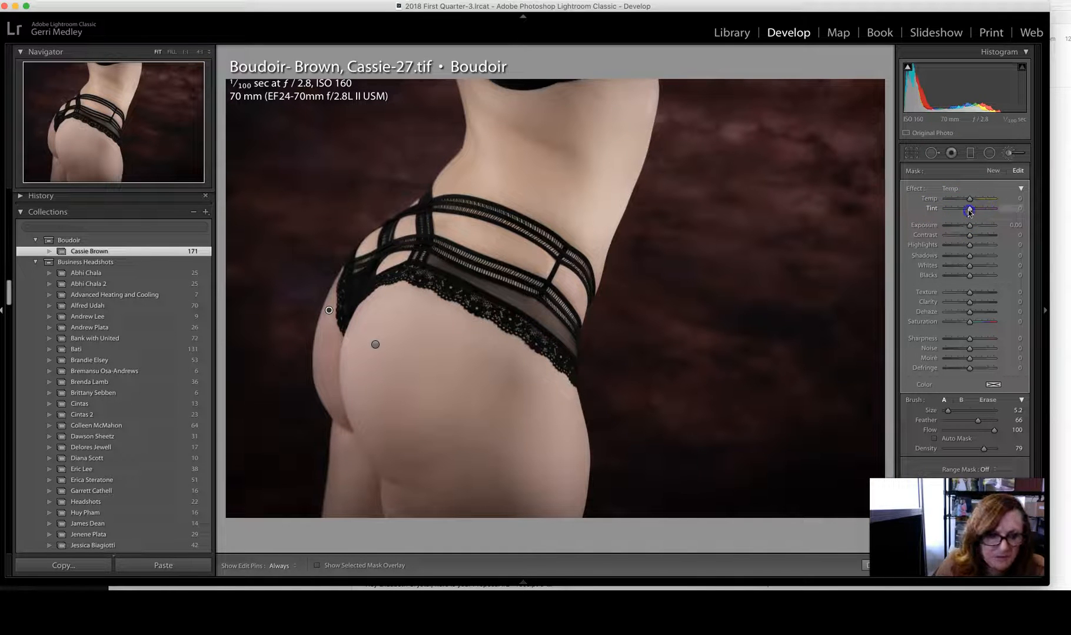
{"action": "left_click_drag", "start_coordinate": [967, 209], "coordinate": [961, 208]}
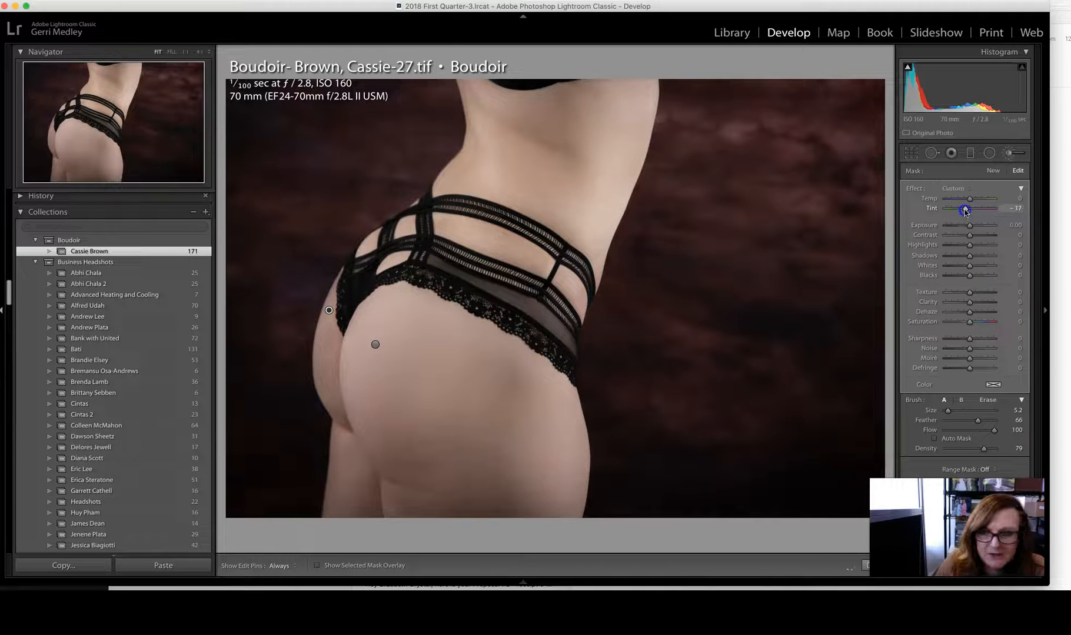
{"action": "left_click_drag", "start_coordinate": [963, 208], "coordinate": [969, 208]}
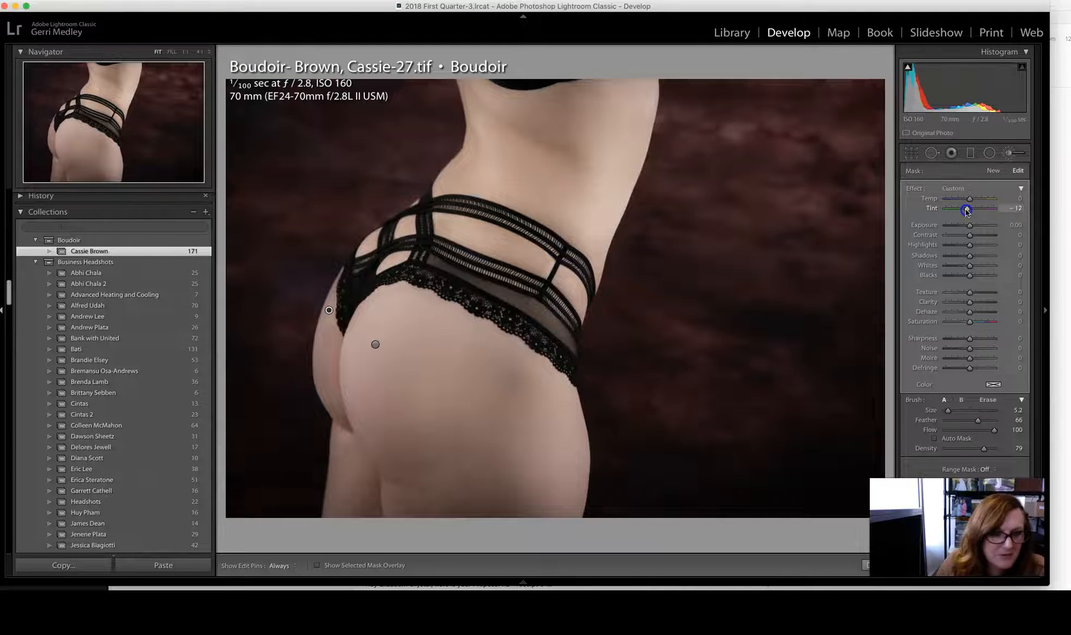
{"action": "left_click_drag", "start_coordinate": [968, 209], "coordinate": [967, 197]}
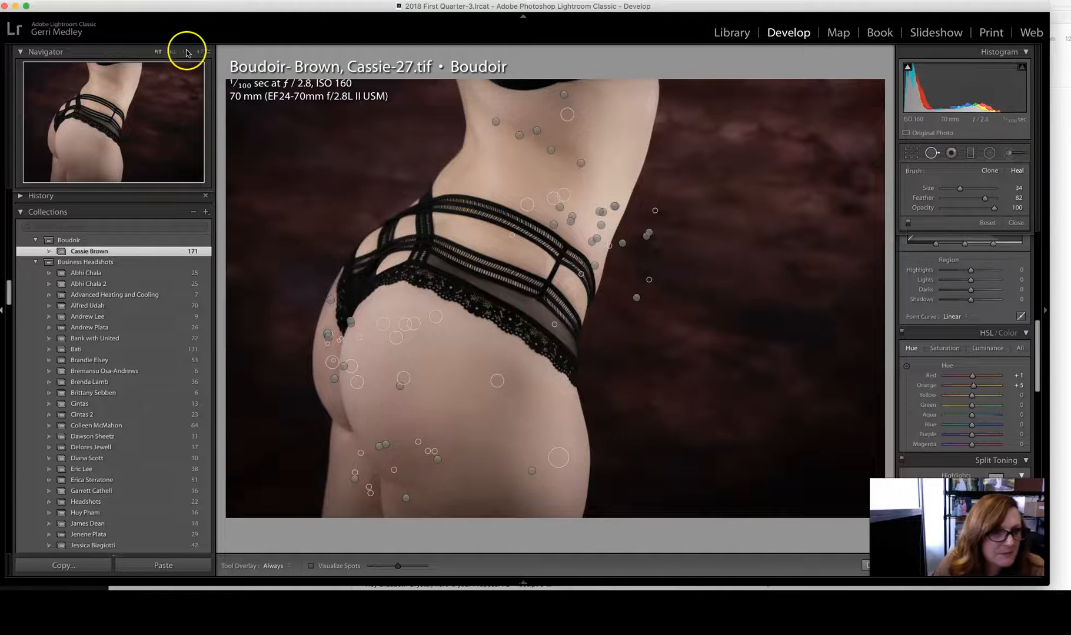
Heal small blemishes on the lower buttocks at 1:1, then return to Fit view.
{"action": "left_click", "coordinate": [198, 52]}
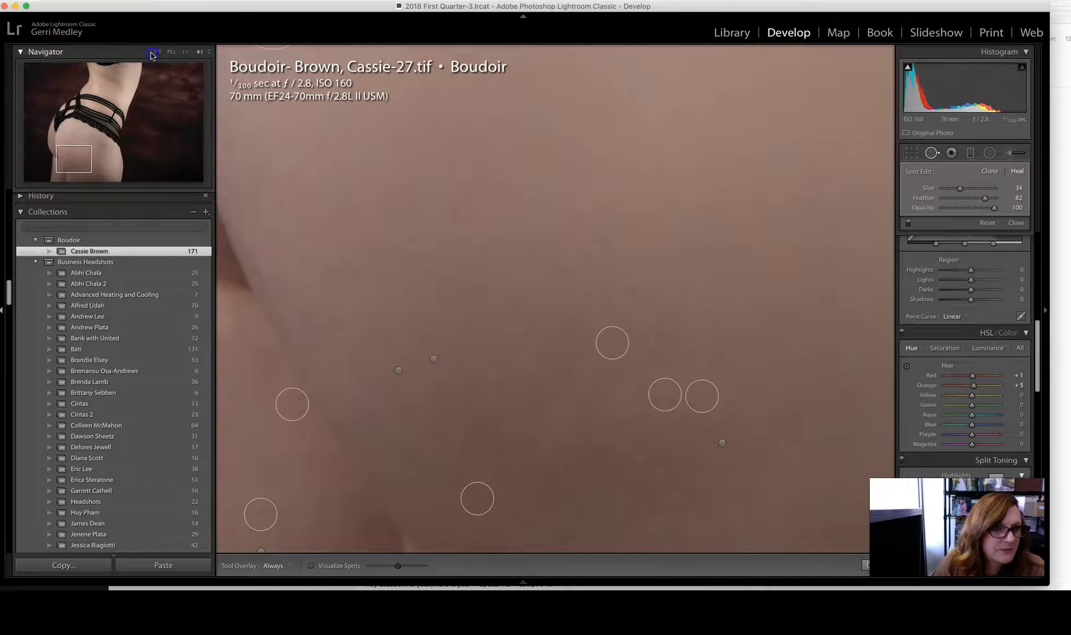
{"action": "left_click", "coordinate": [158, 52]}
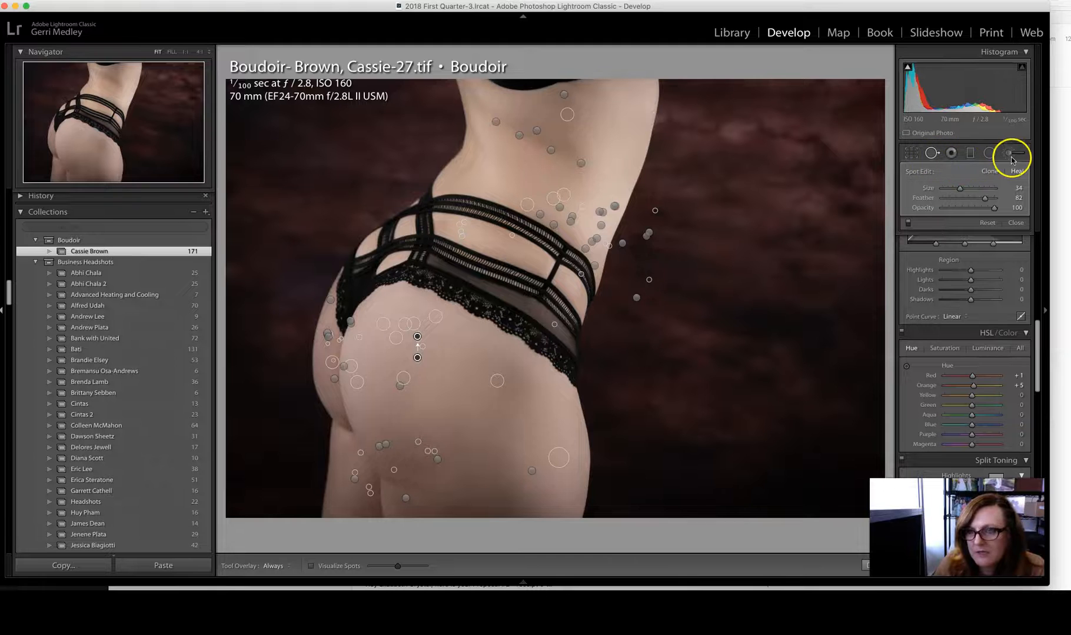
Set up an Adjustment Brush with the Soften Skin effect, size 4.5 and pins hidden.
{"action": "left_click", "coordinate": [1006, 153]}
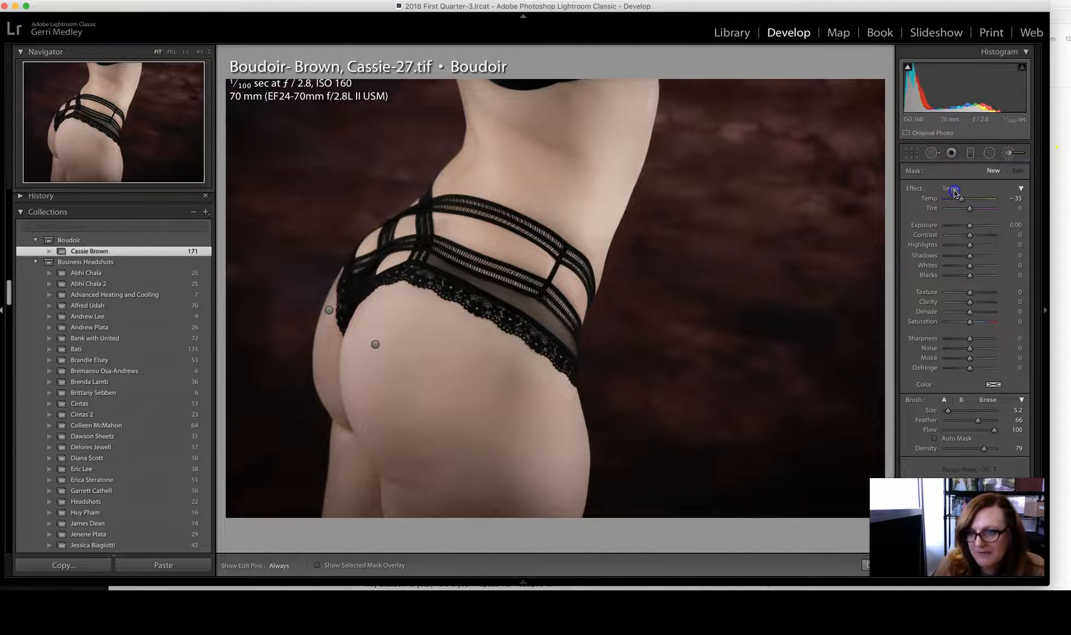
{"action": "left_click", "coordinate": [954, 189]}
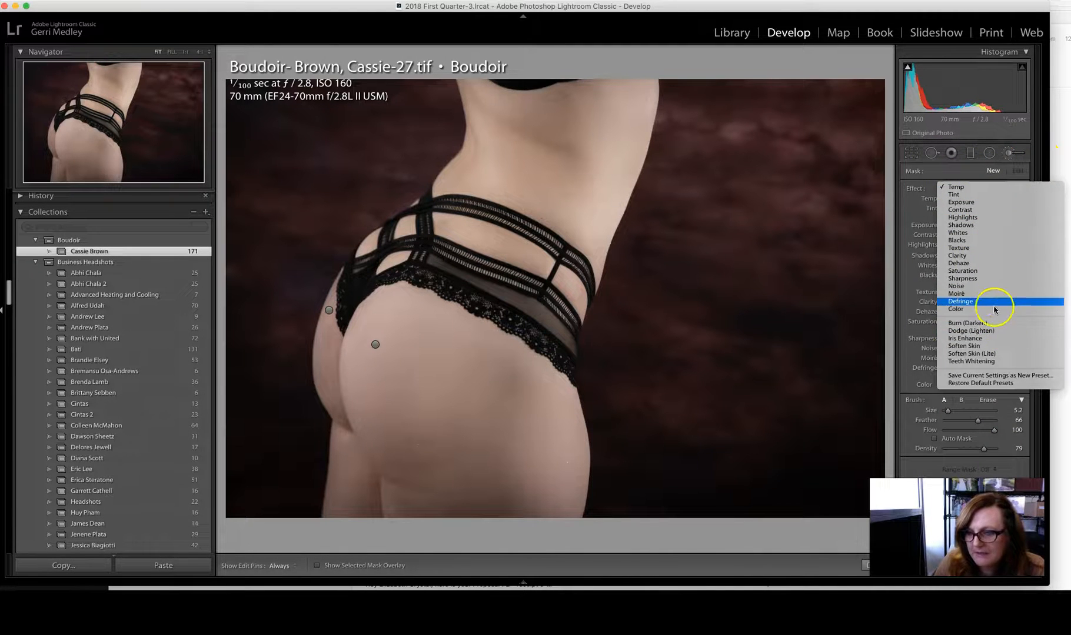
{"action": "left_click", "coordinate": [961, 346]}
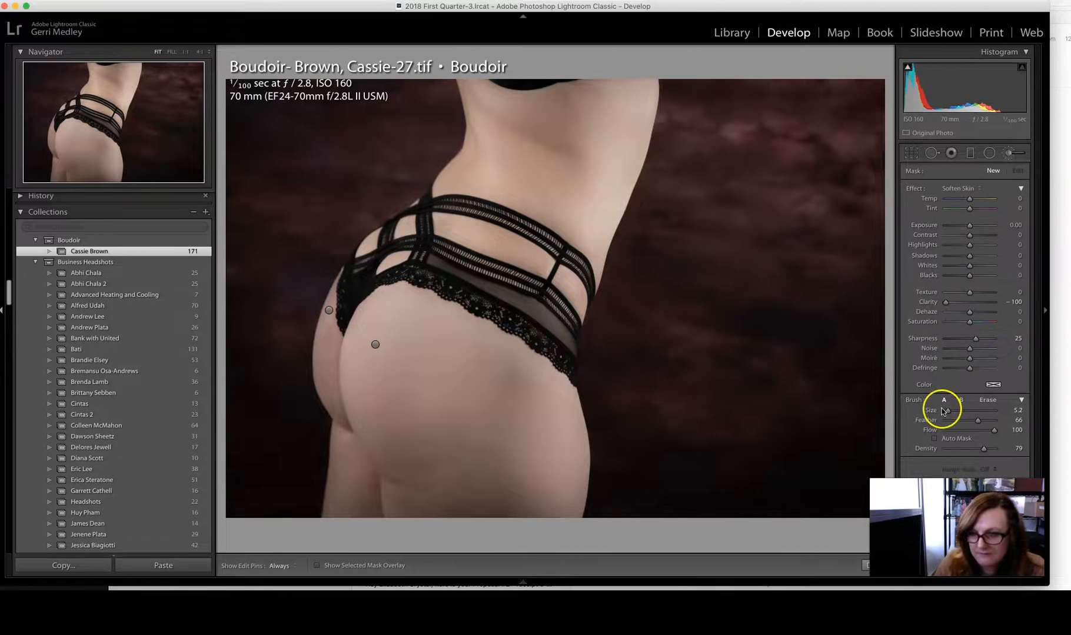
{"action": "left_click", "coordinate": [508, 468]}
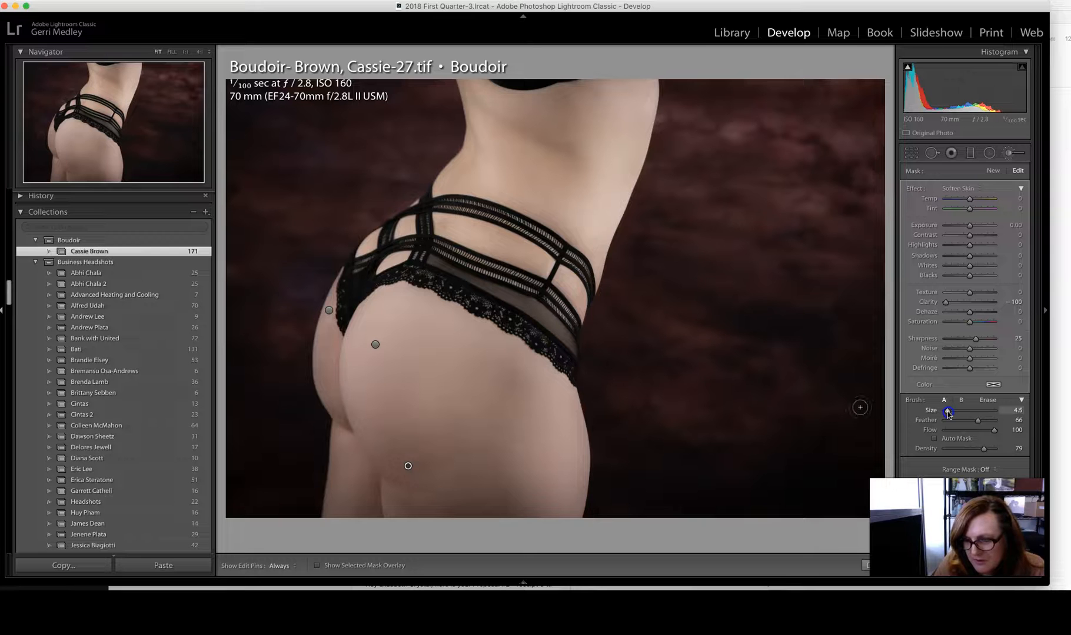
{"action": "left_click", "coordinate": [575, 300]}
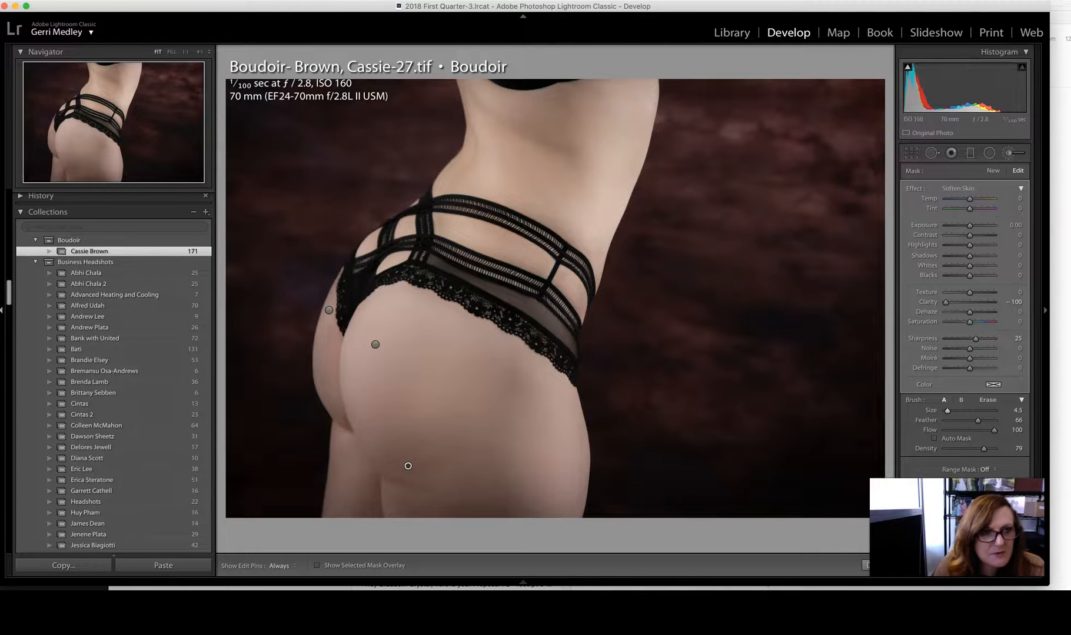
{"action": "left_click", "coordinate": [453, 399]}
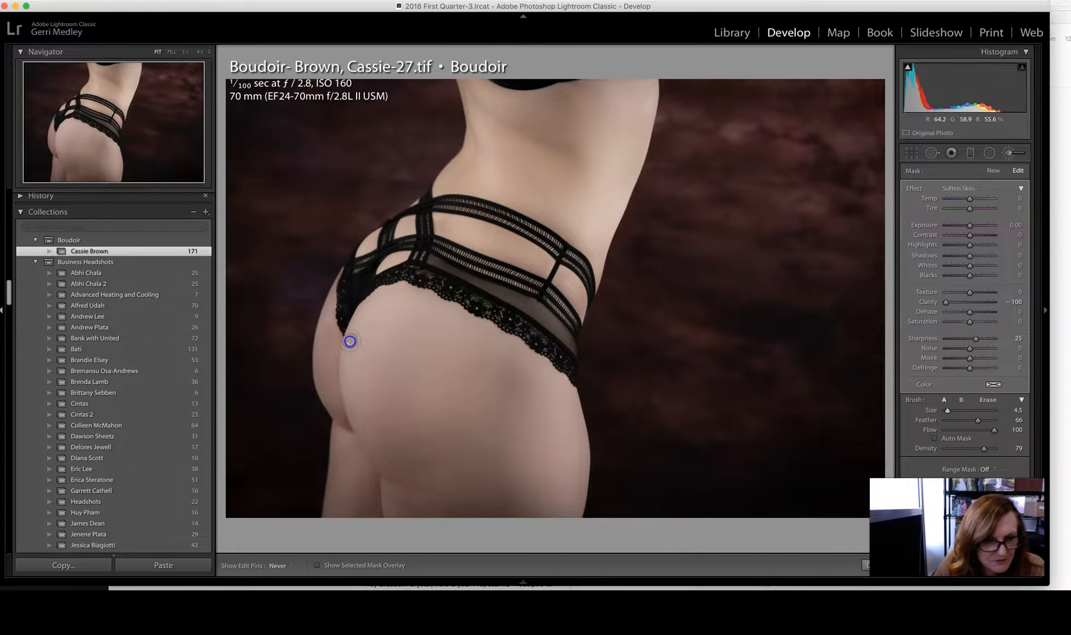
Paint the skin softening over the buttock and the waist.
{"action": "left_click", "coordinate": [496, 497]}
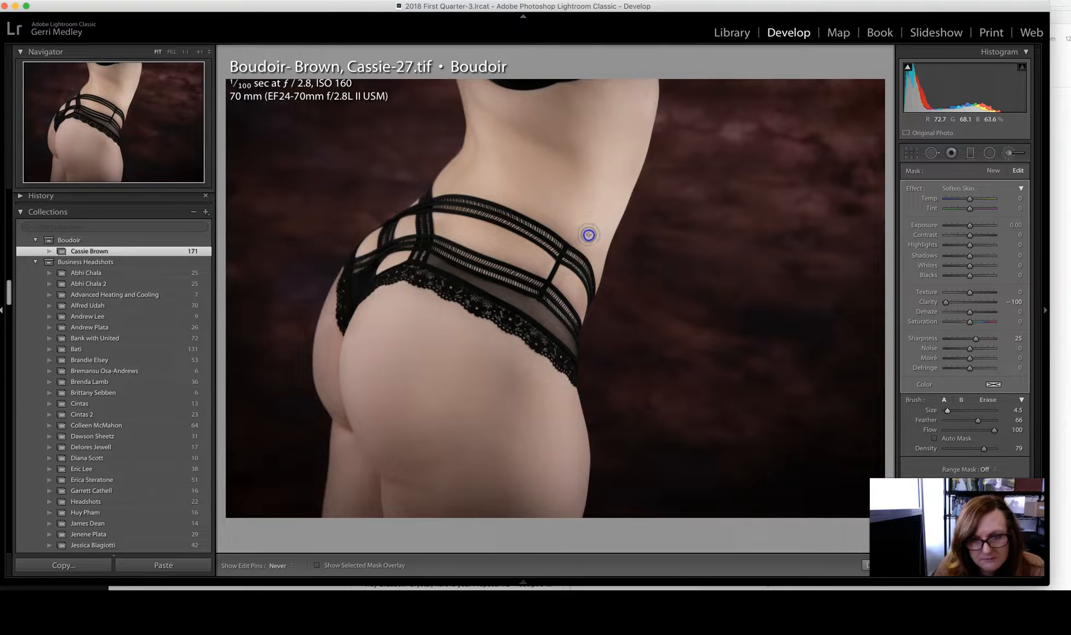
{"action": "left_click", "coordinate": [498, 143]}
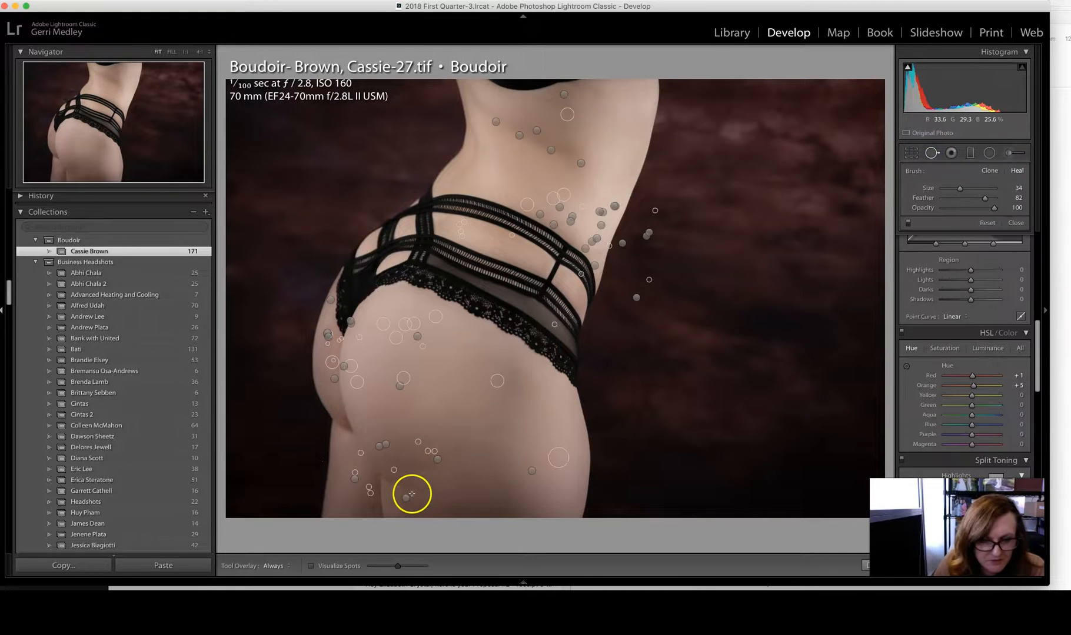
Raise the healing spot size to 76 and heal blemishes across the upper thigh.
{"action": "left_click_drag", "start_coordinate": [958, 188], "coordinate": [962, 188]}
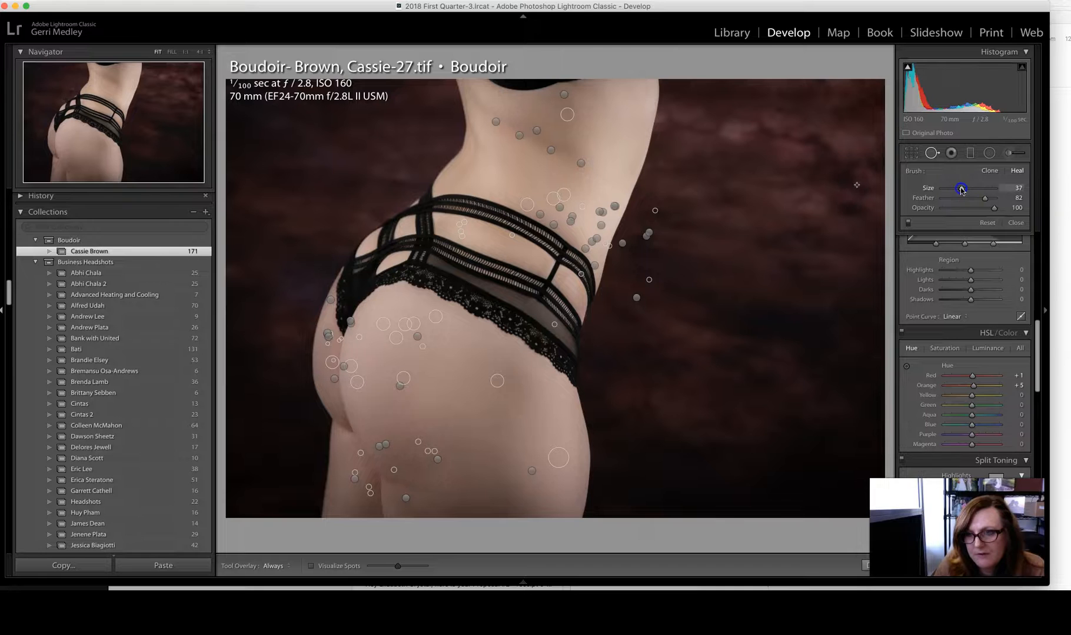
{"action": "left_click_drag", "start_coordinate": [960, 188], "coordinate": [980, 188]}
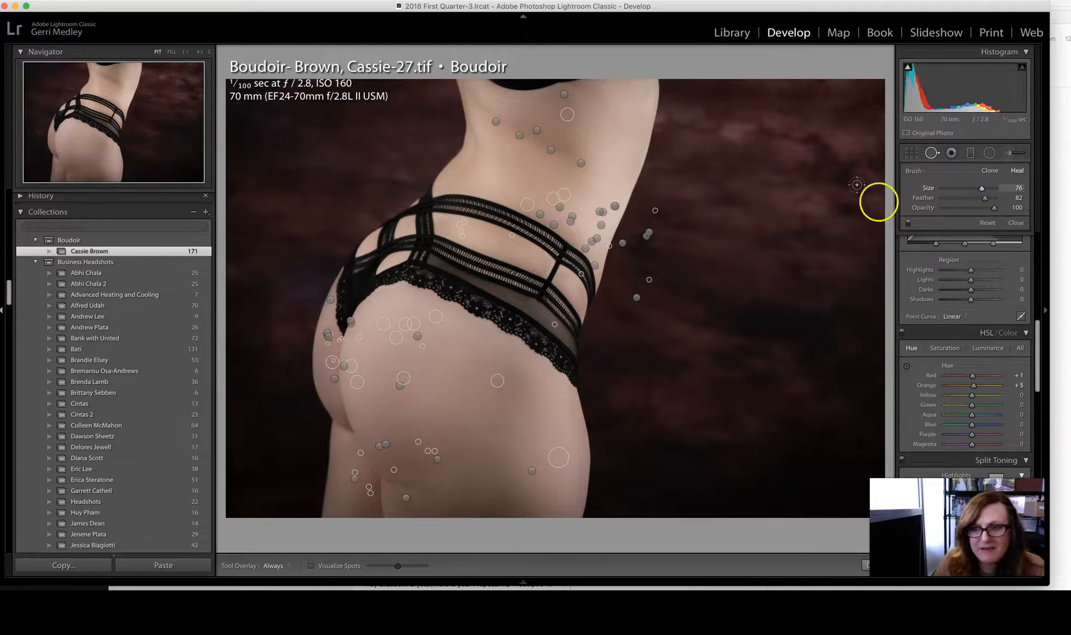
{"action": "left_click", "coordinate": [396, 487]}
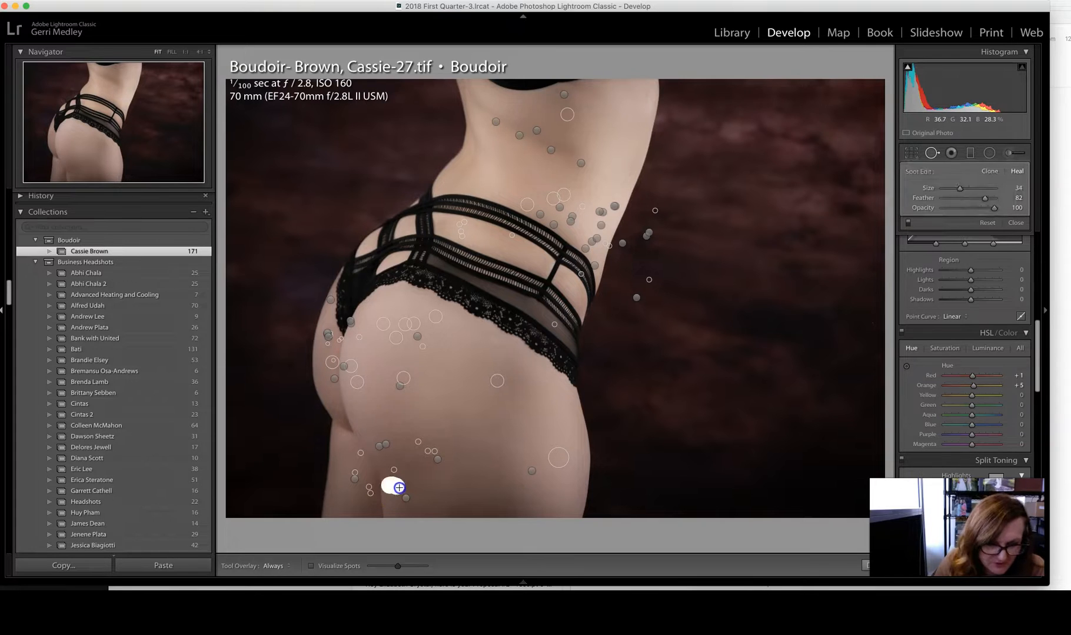
{"action": "left_click", "coordinate": [436, 493]}
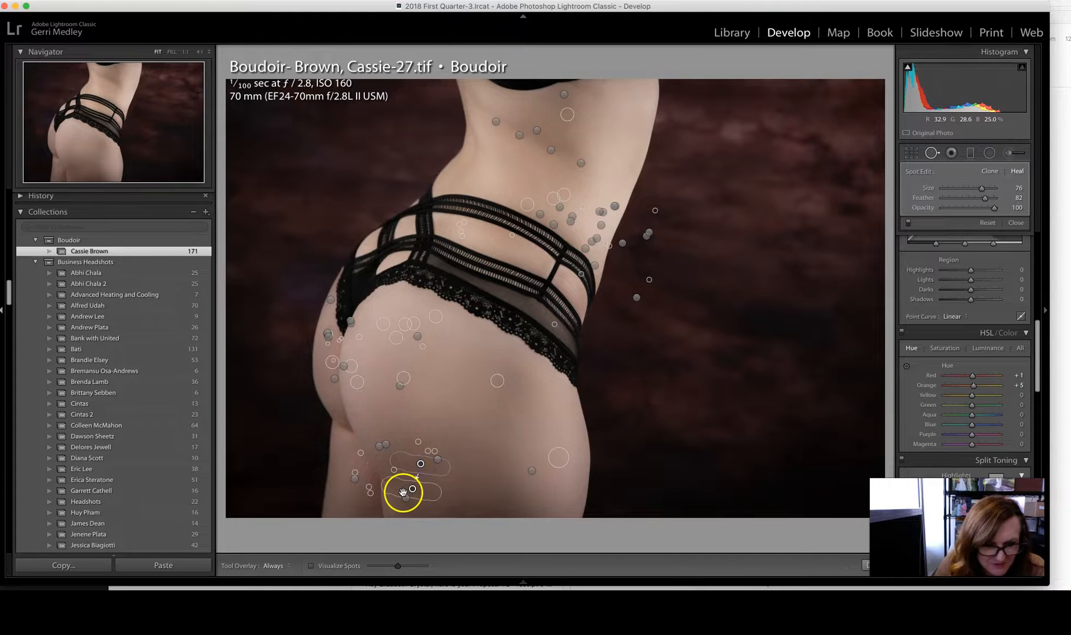
{"action": "left_click", "coordinate": [402, 492]}
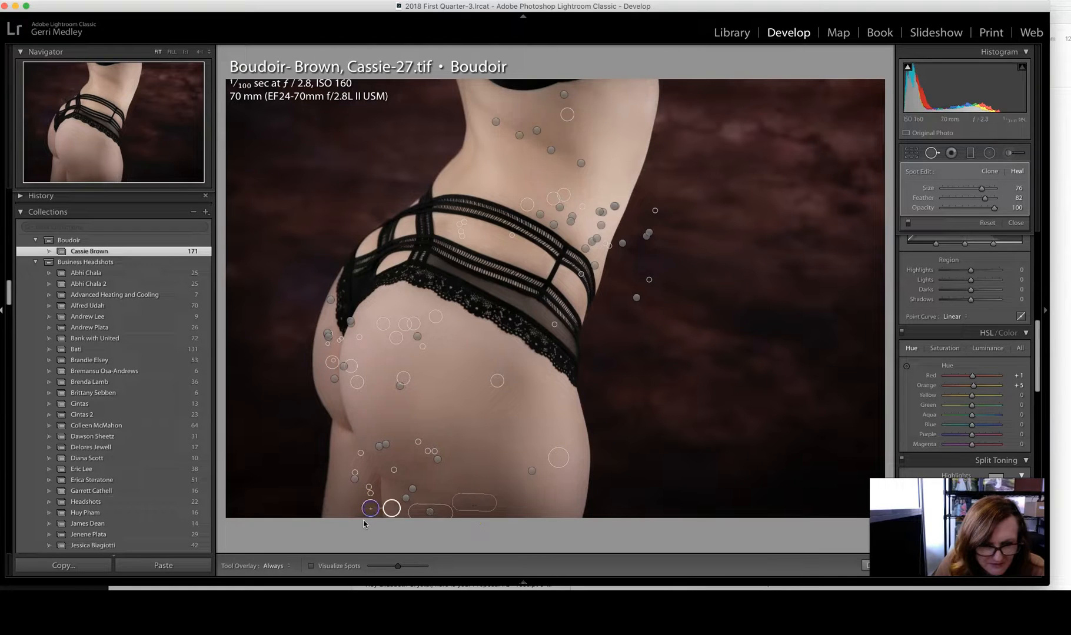
{"action": "left_click", "coordinate": [364, 485]}
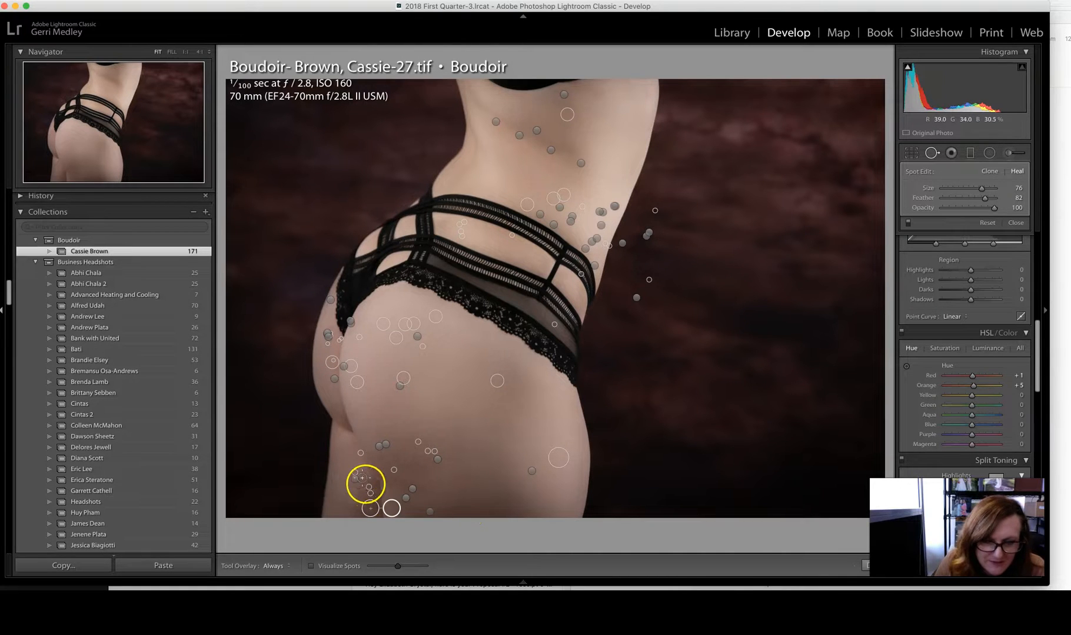
Heal the remaining small and longer thigh blemishes and close Spot Removal.
{"action": "left_click", "coordinate": [351, 509]}
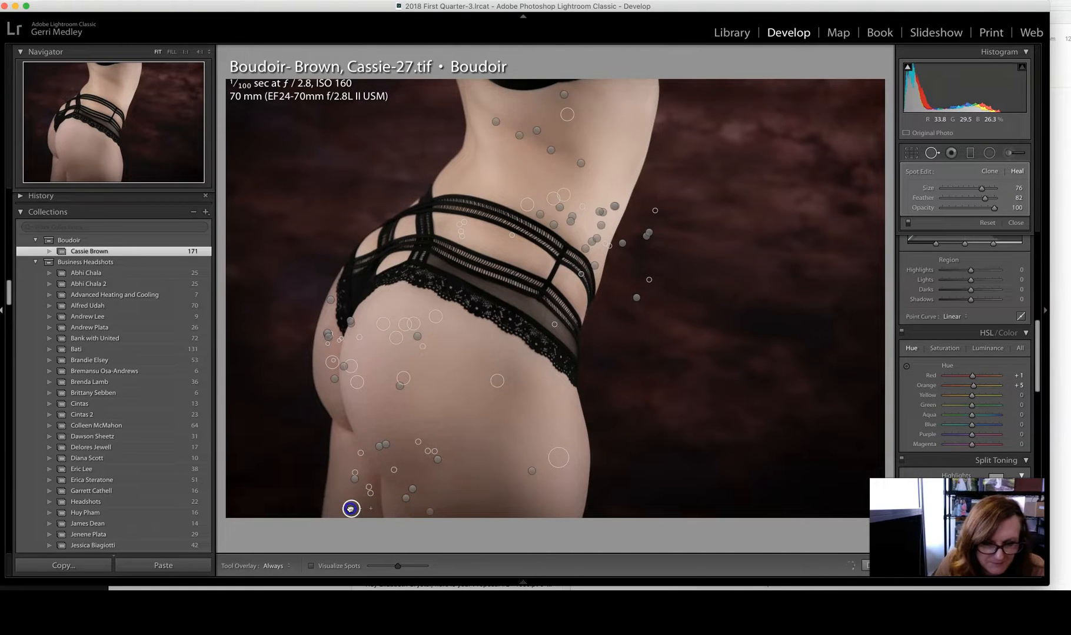
{"action": "left_click", "coordinate": [365, 475]}
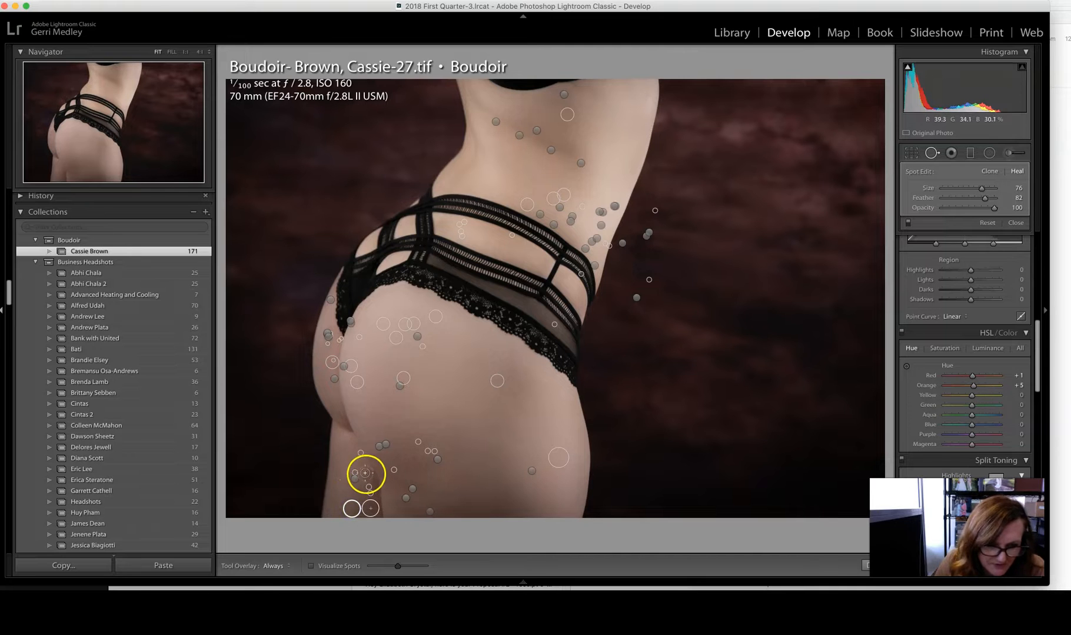
{"action": "left_click_drag", "start_coordinate": [365, 474], "coordinate": [456, 490]}
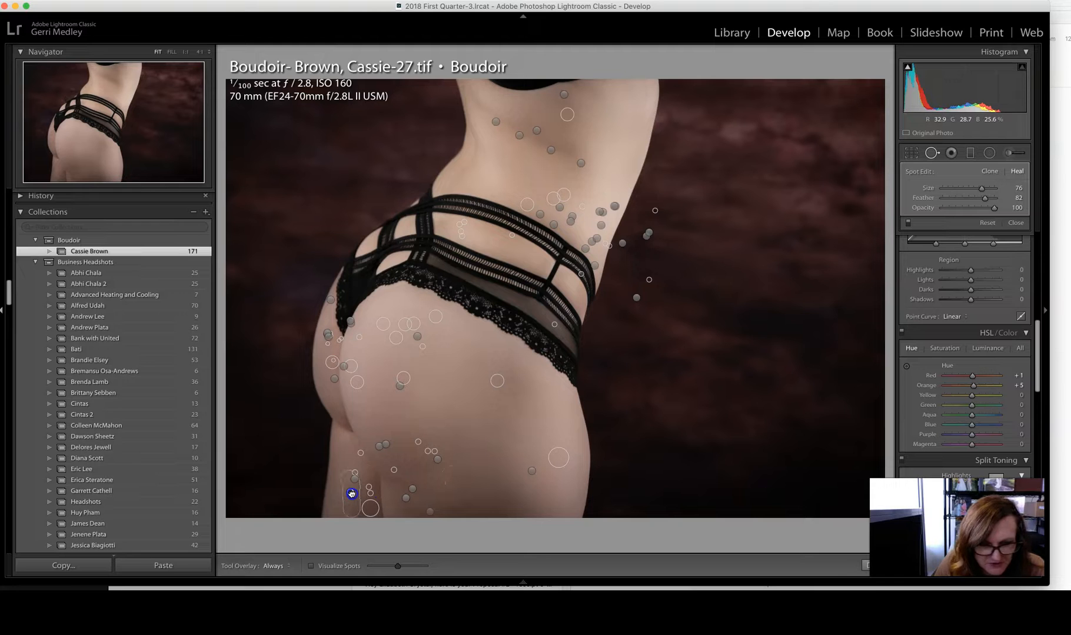
{"action": "left_click", "coordinate": [410, 469]}
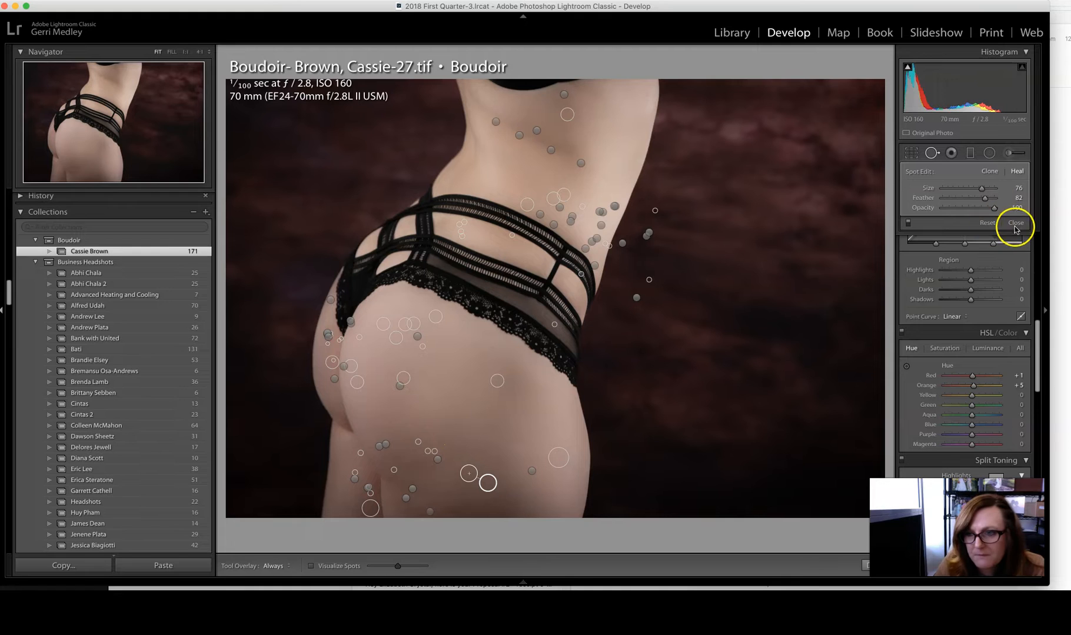
{"action": "left_click", "coordinate": [1015, 223]}
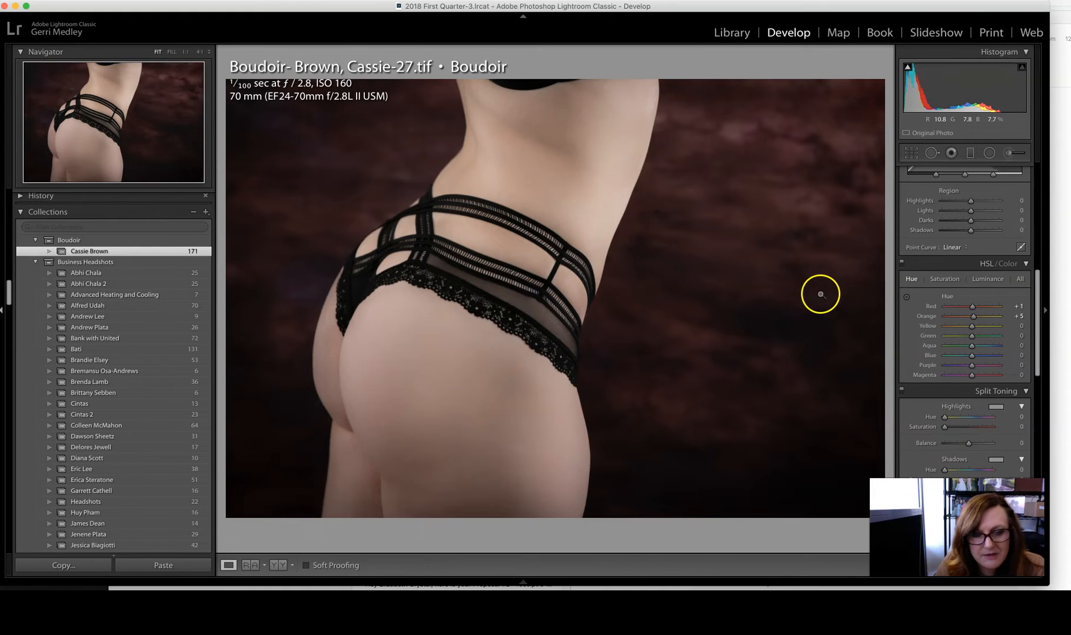